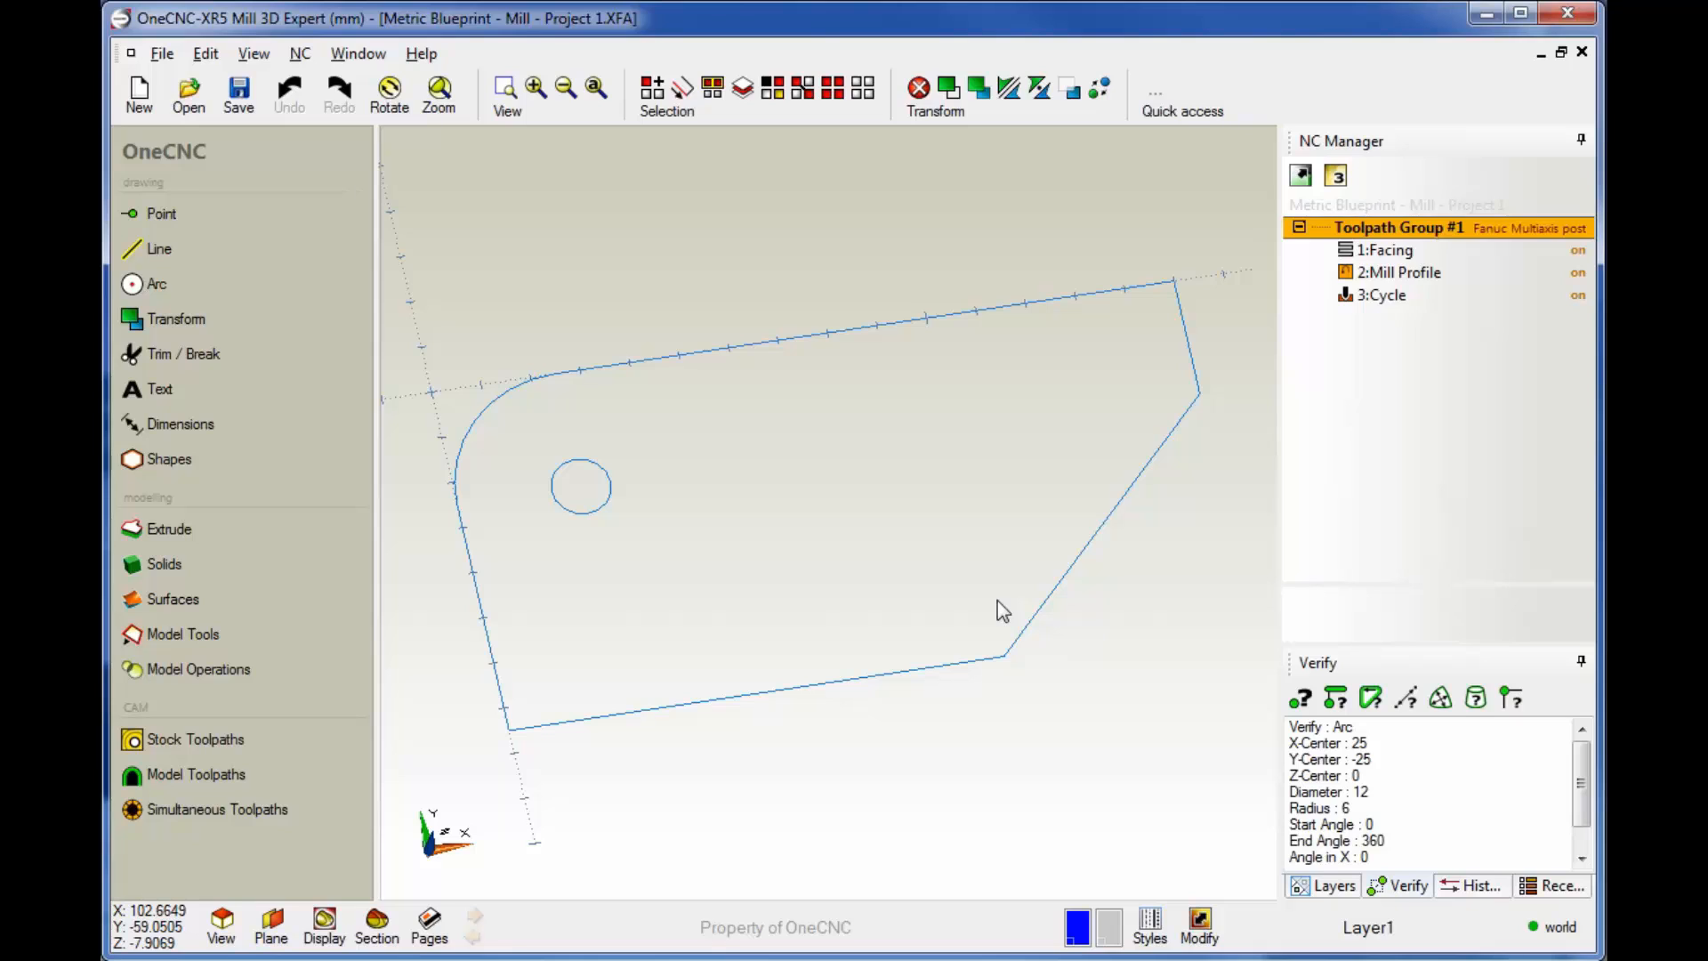
mouse_move(1380, 283)
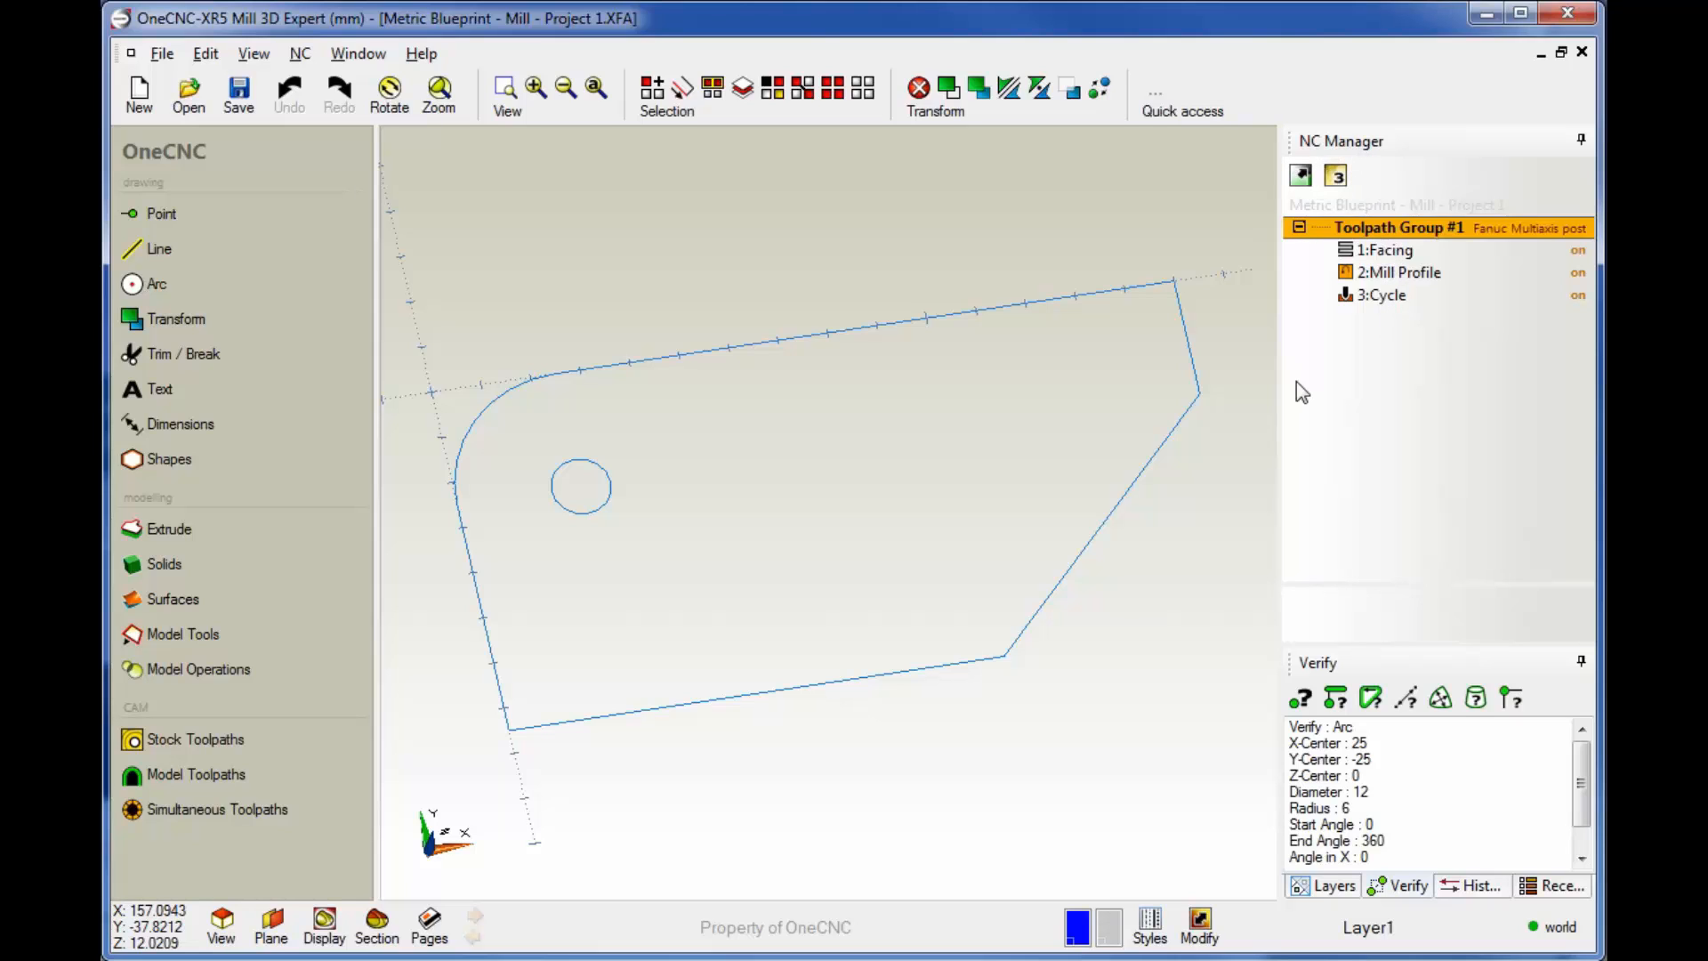
mouse_move(1399, 295)
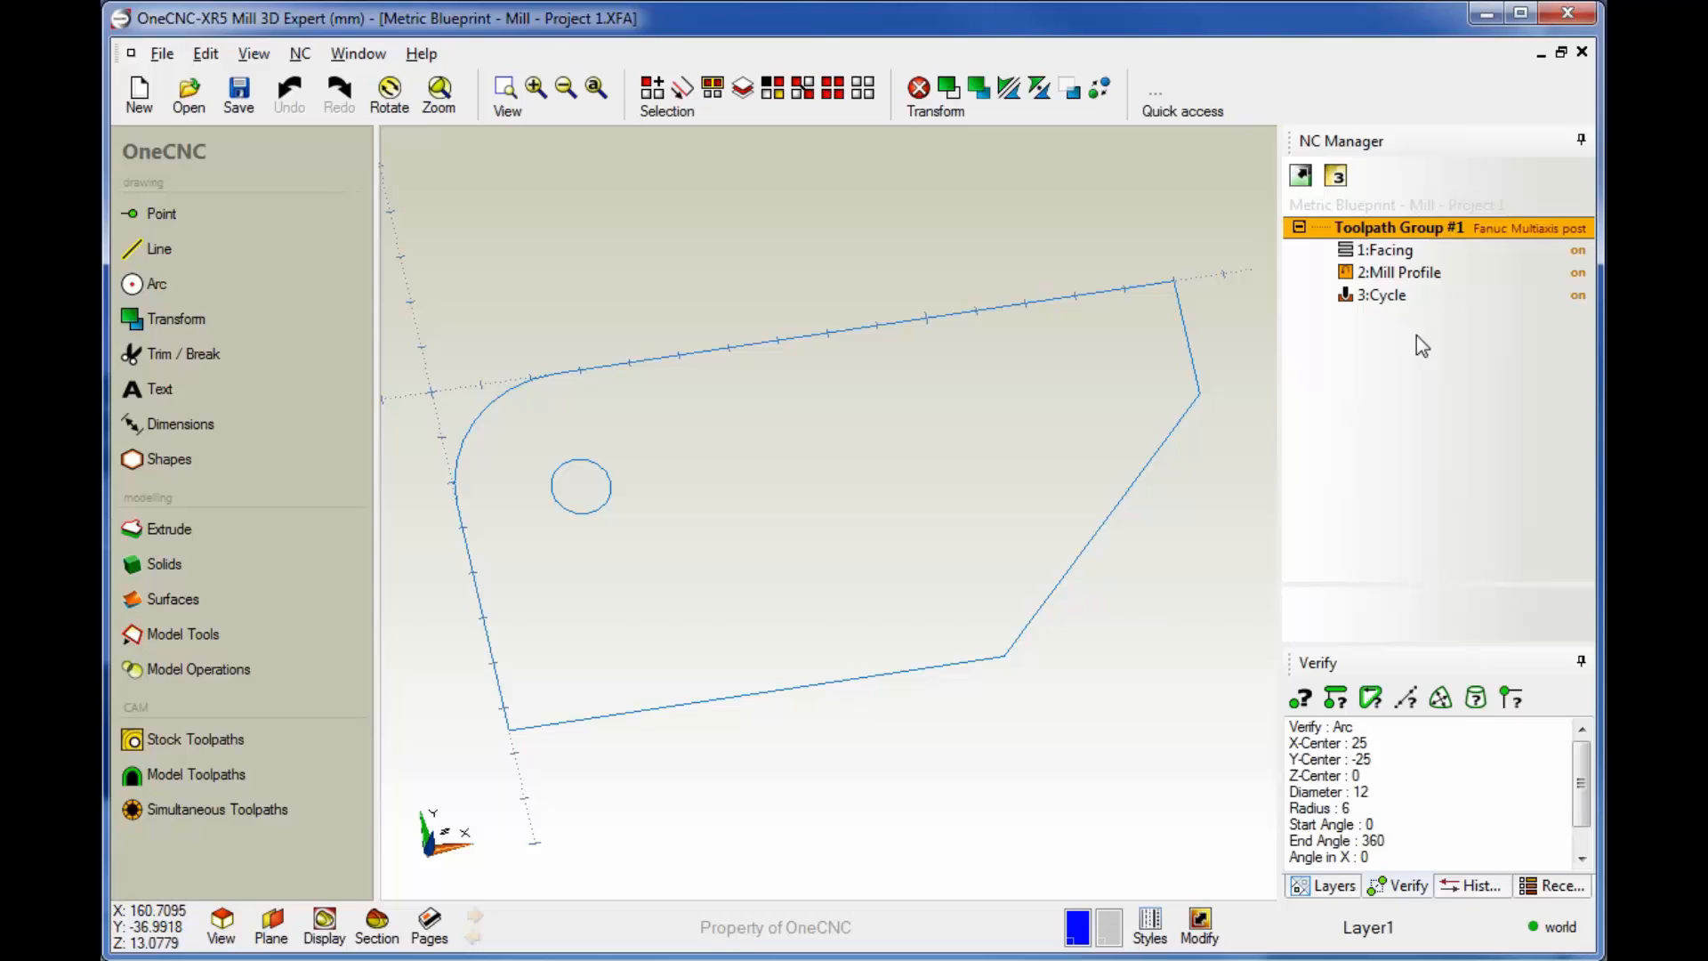
mouse_move(1398, 285)
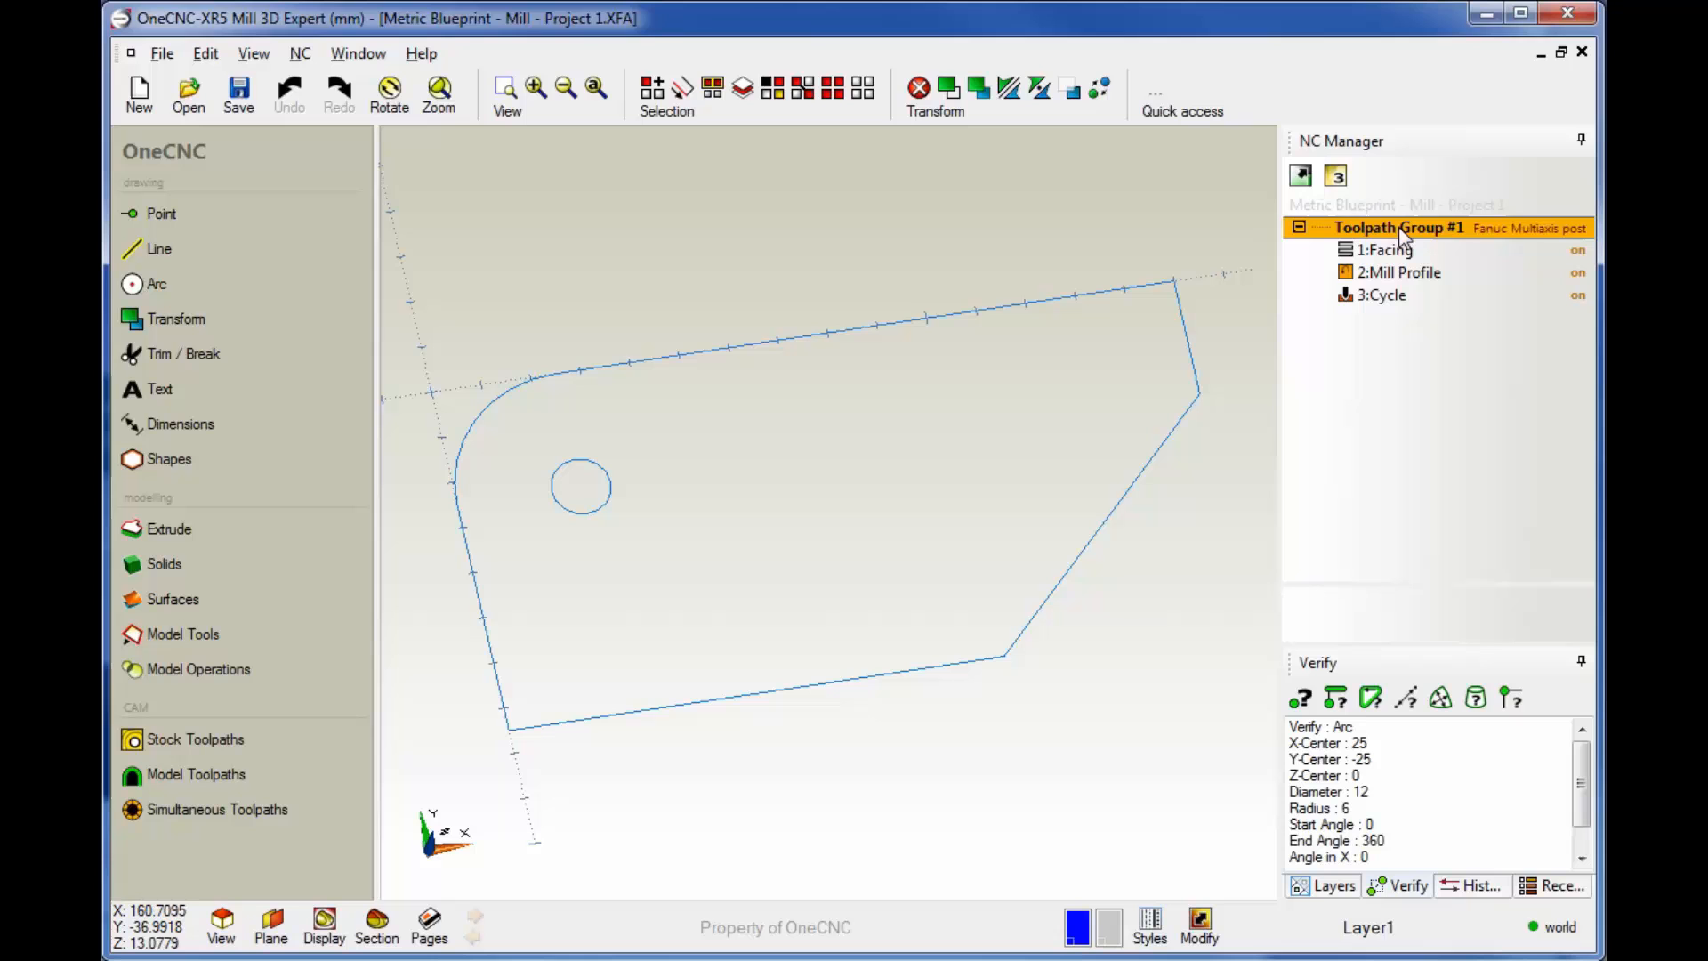
Switch Toolpath Group #1's post processor from Fanuc Multiaxis to Haas in NC Processing
double_click(1403, 227)
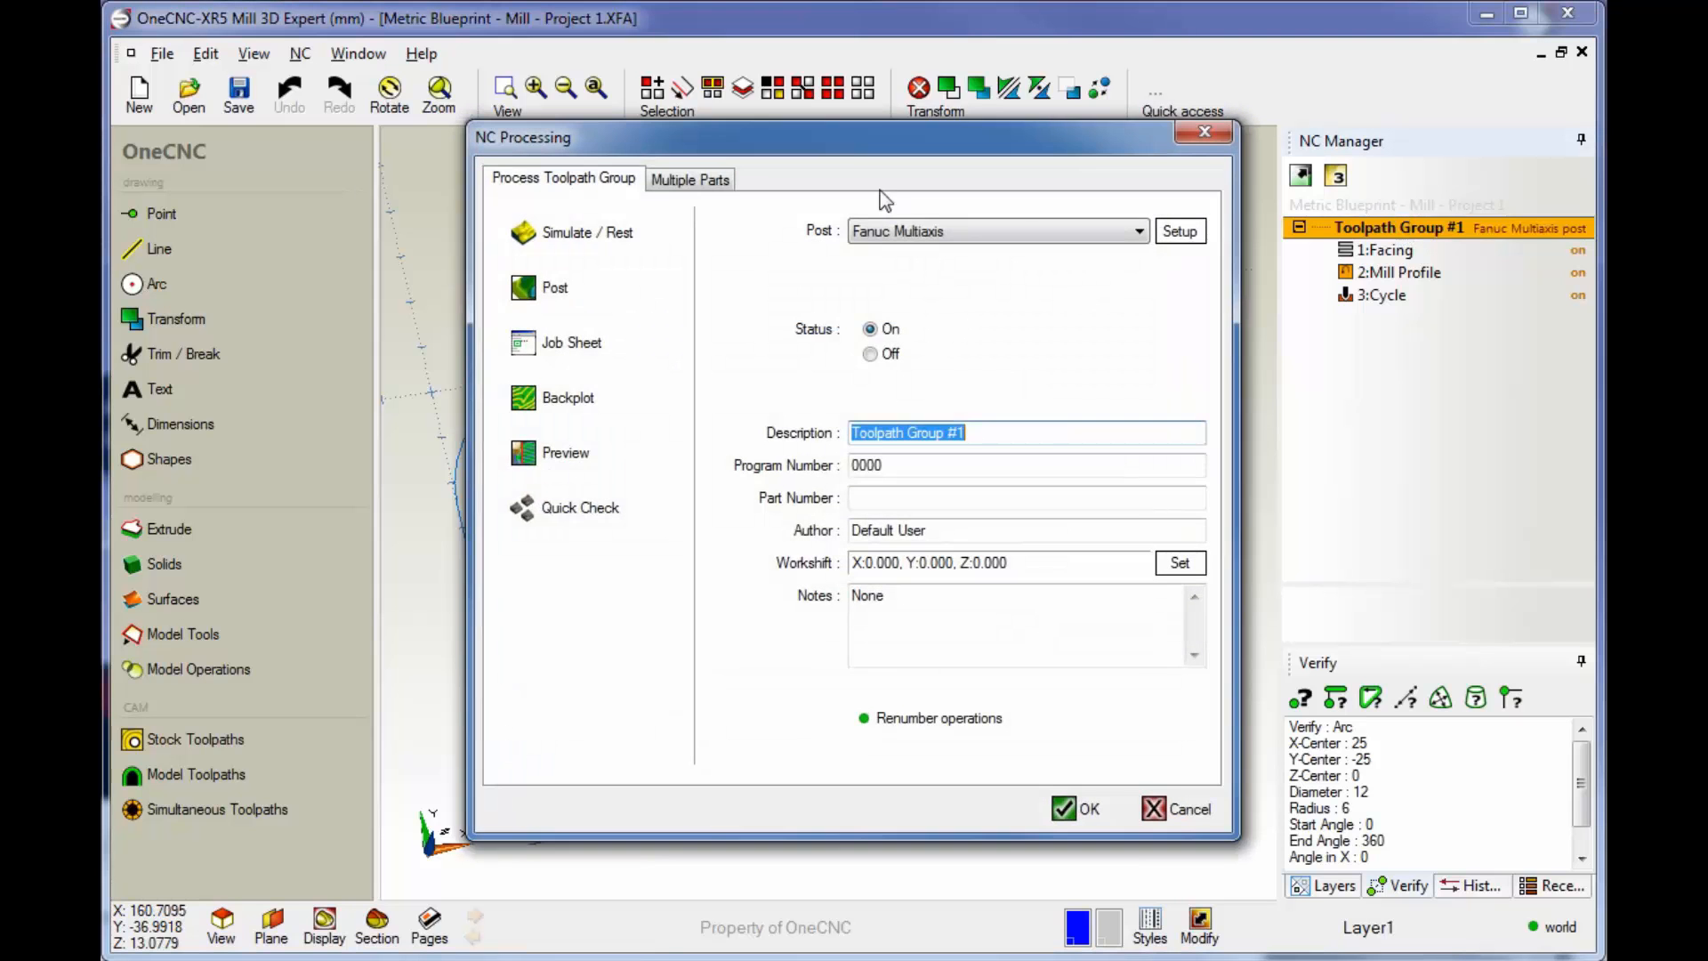
left_click_drag(883, 137, 485, 19)
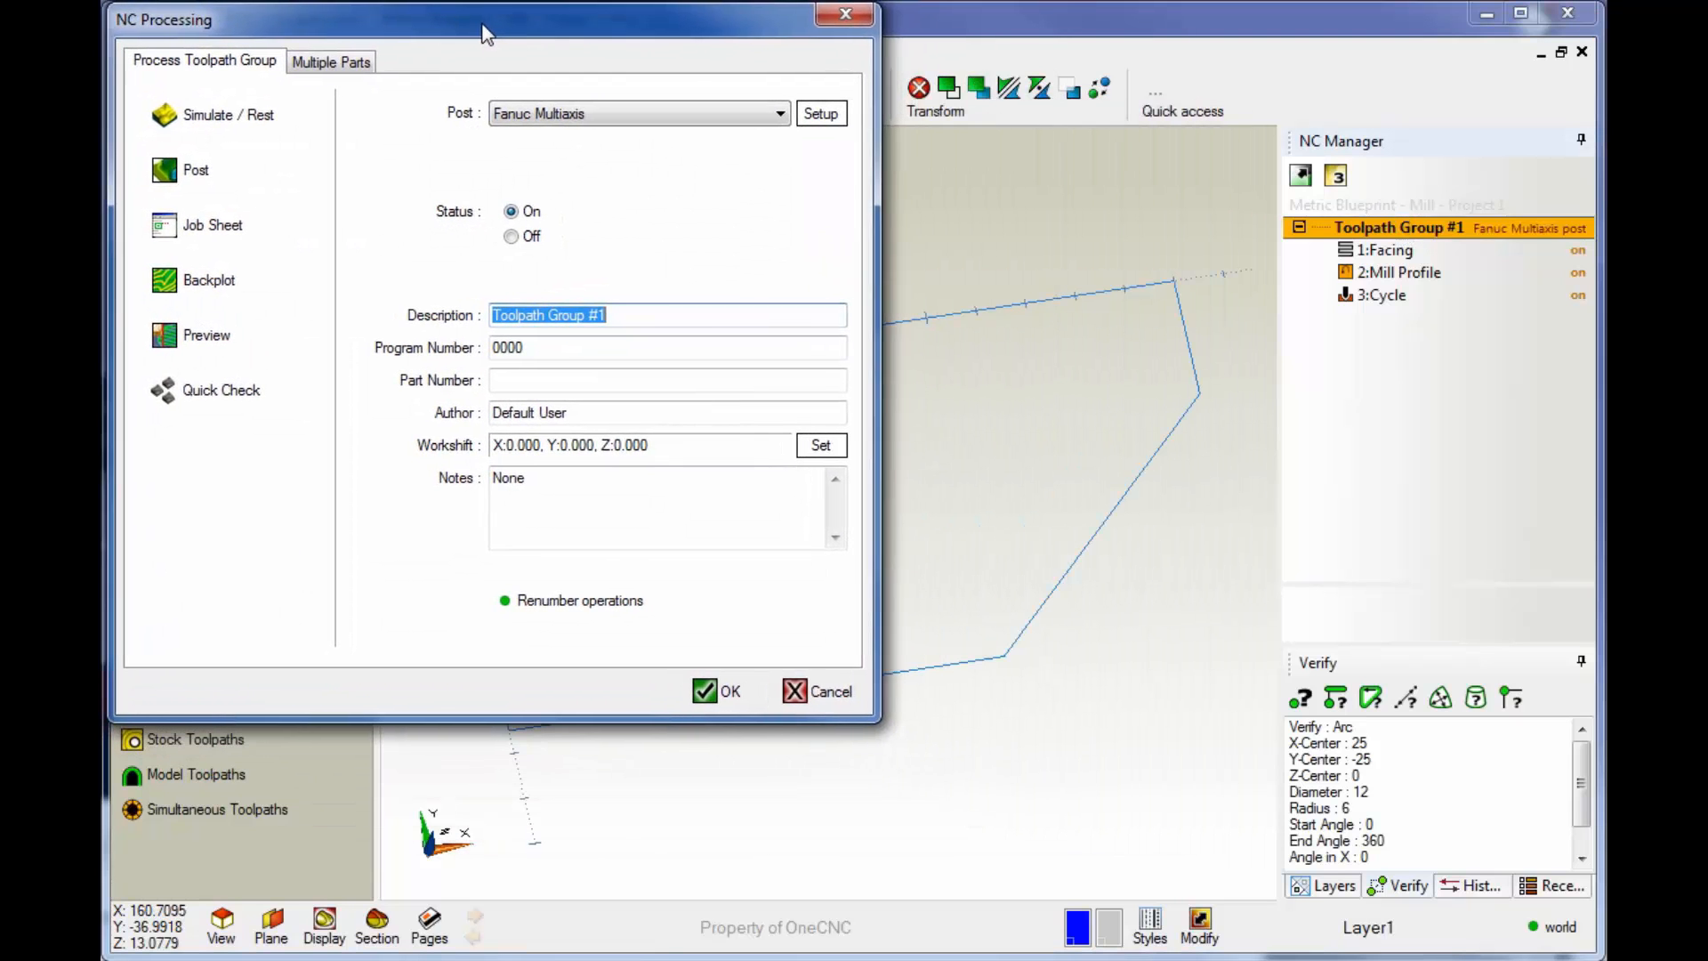
mouse_move(457, 132)
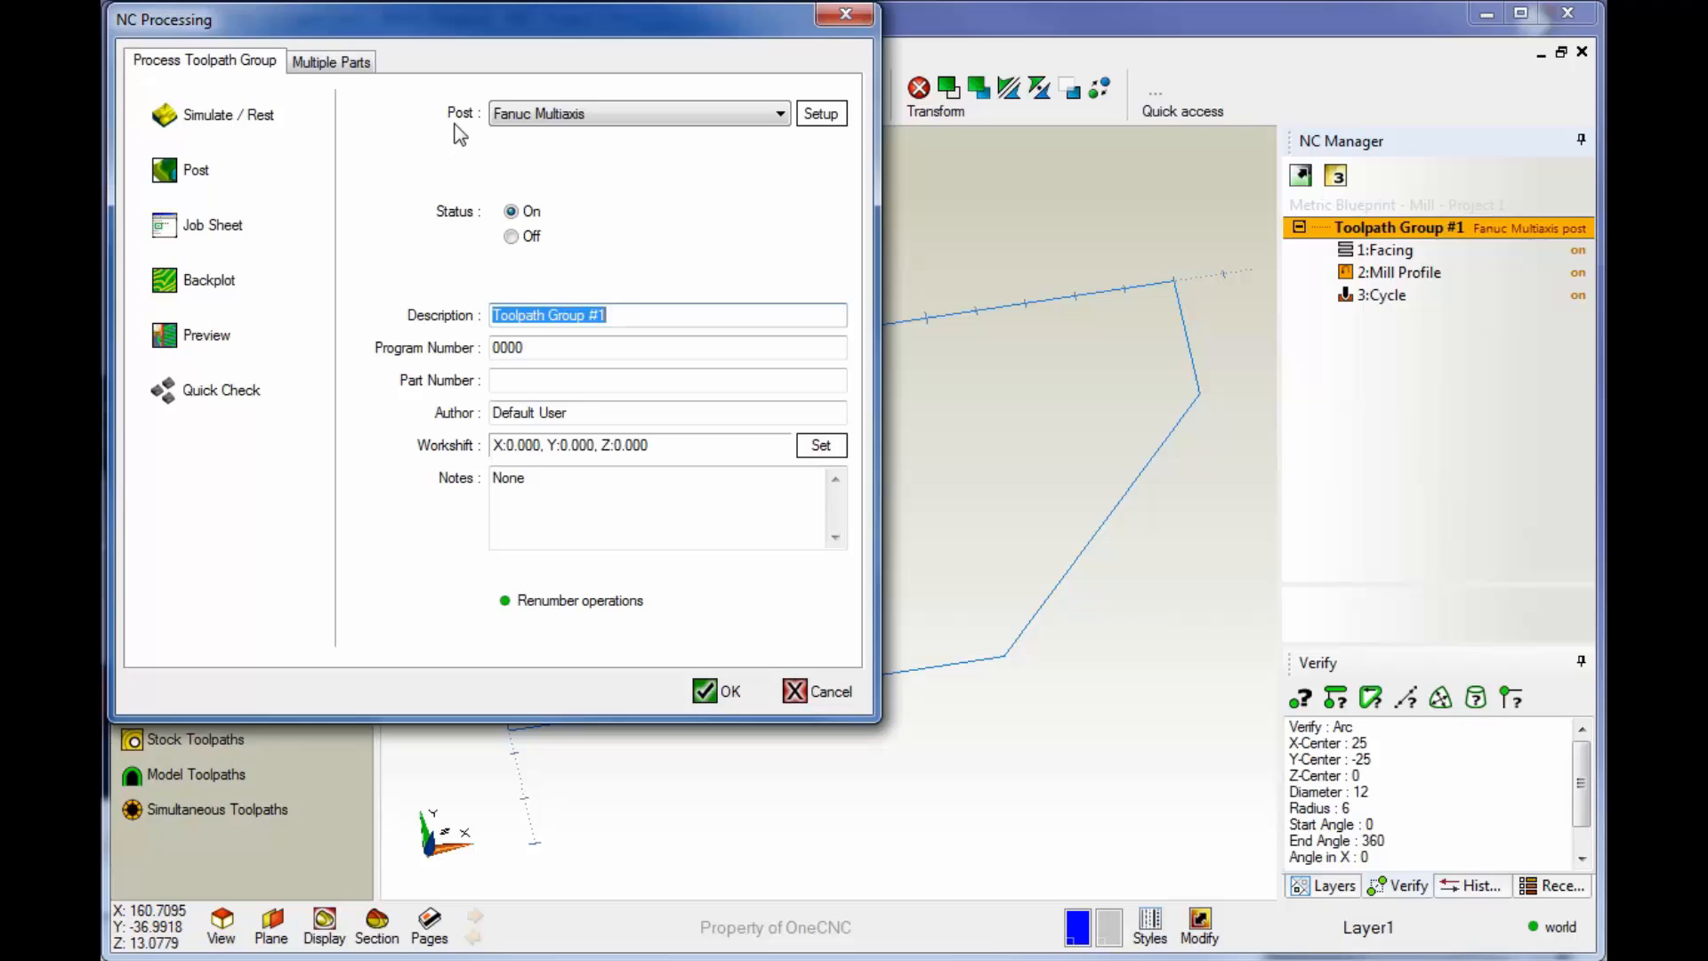
mouse_move(467, 131)
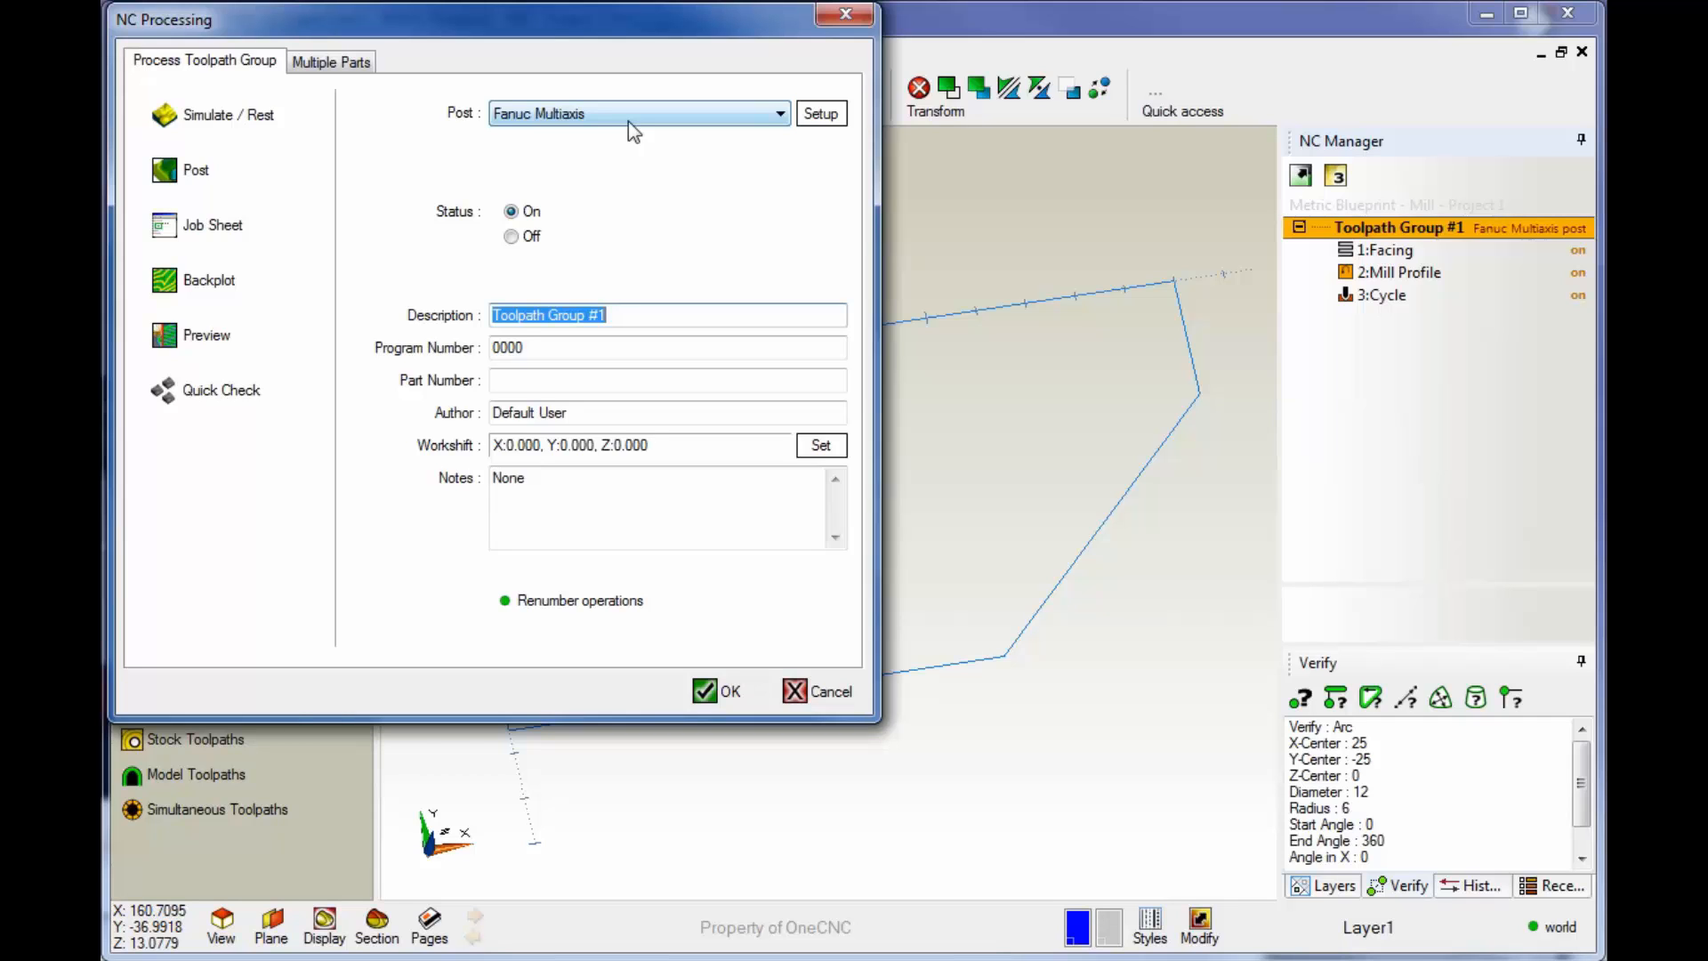
left_click(778, 113)
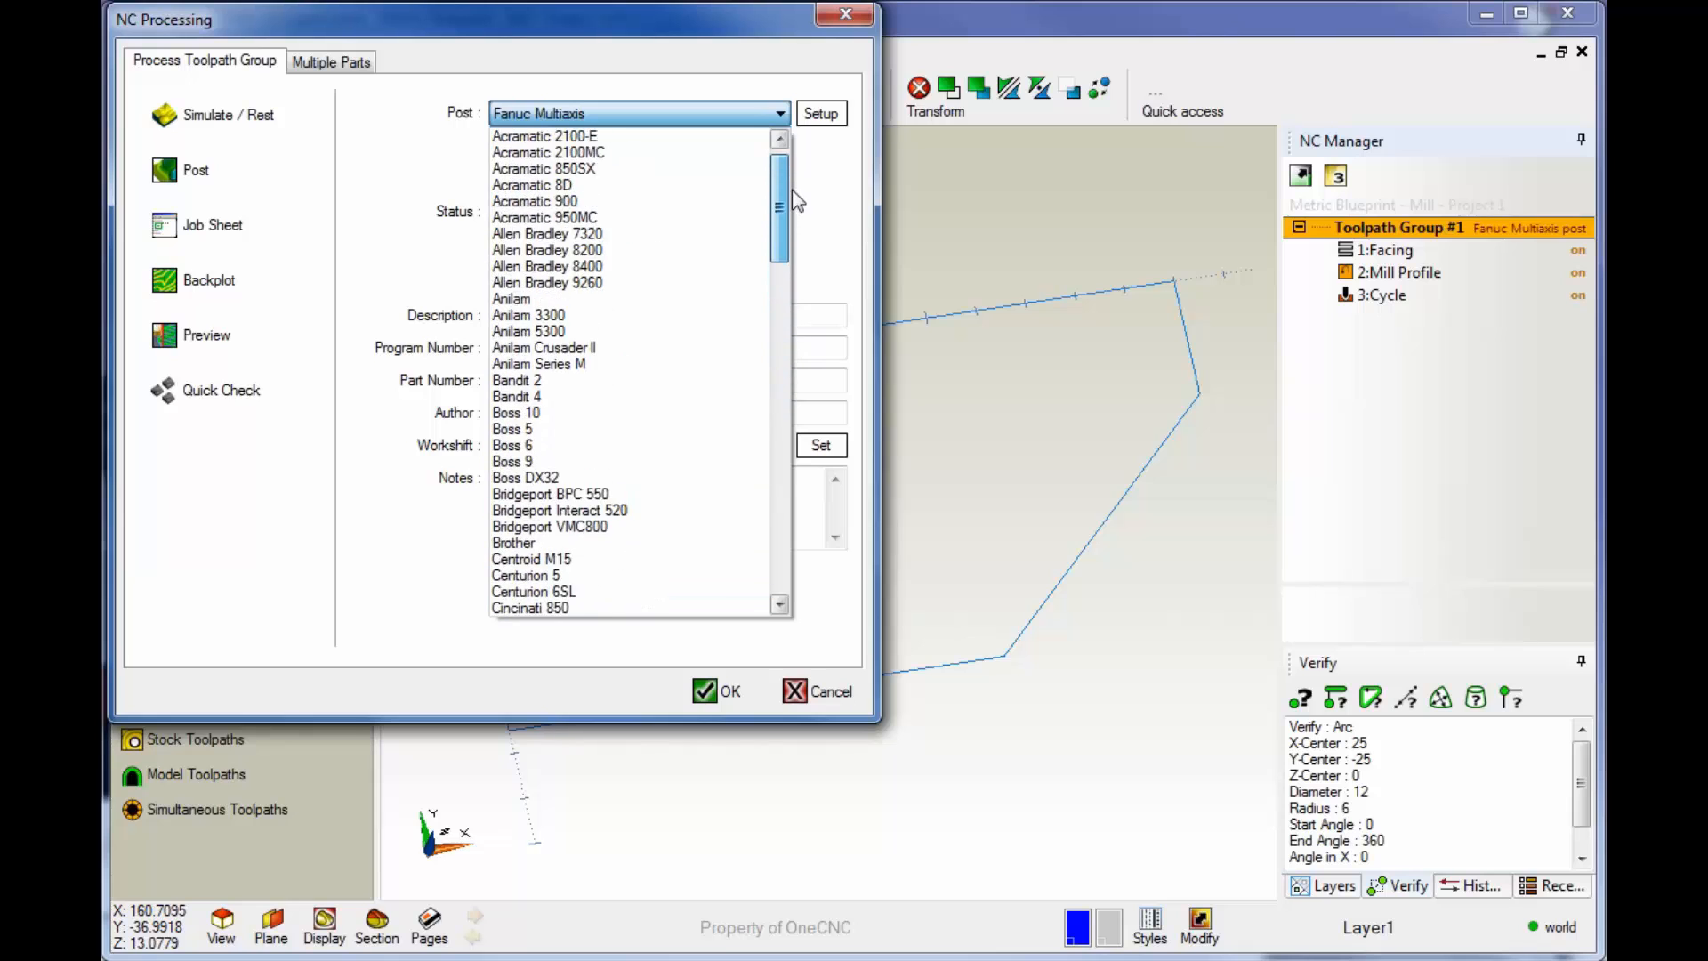
scroll("down", 3)
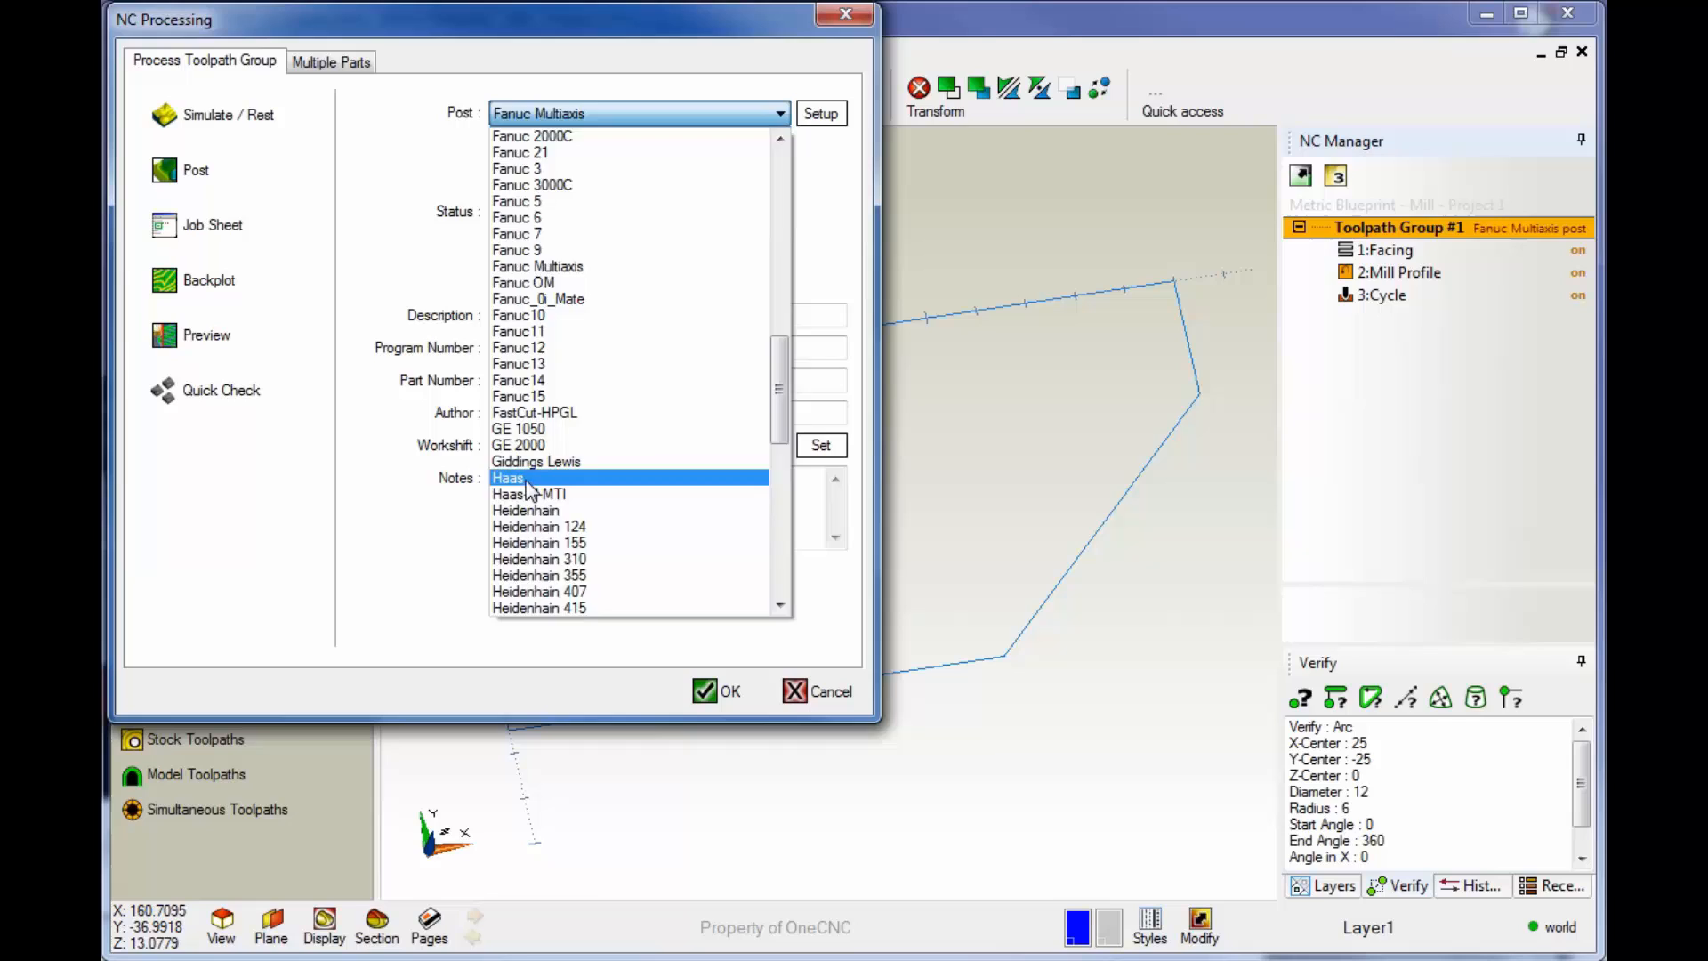
left_click(509, 477)
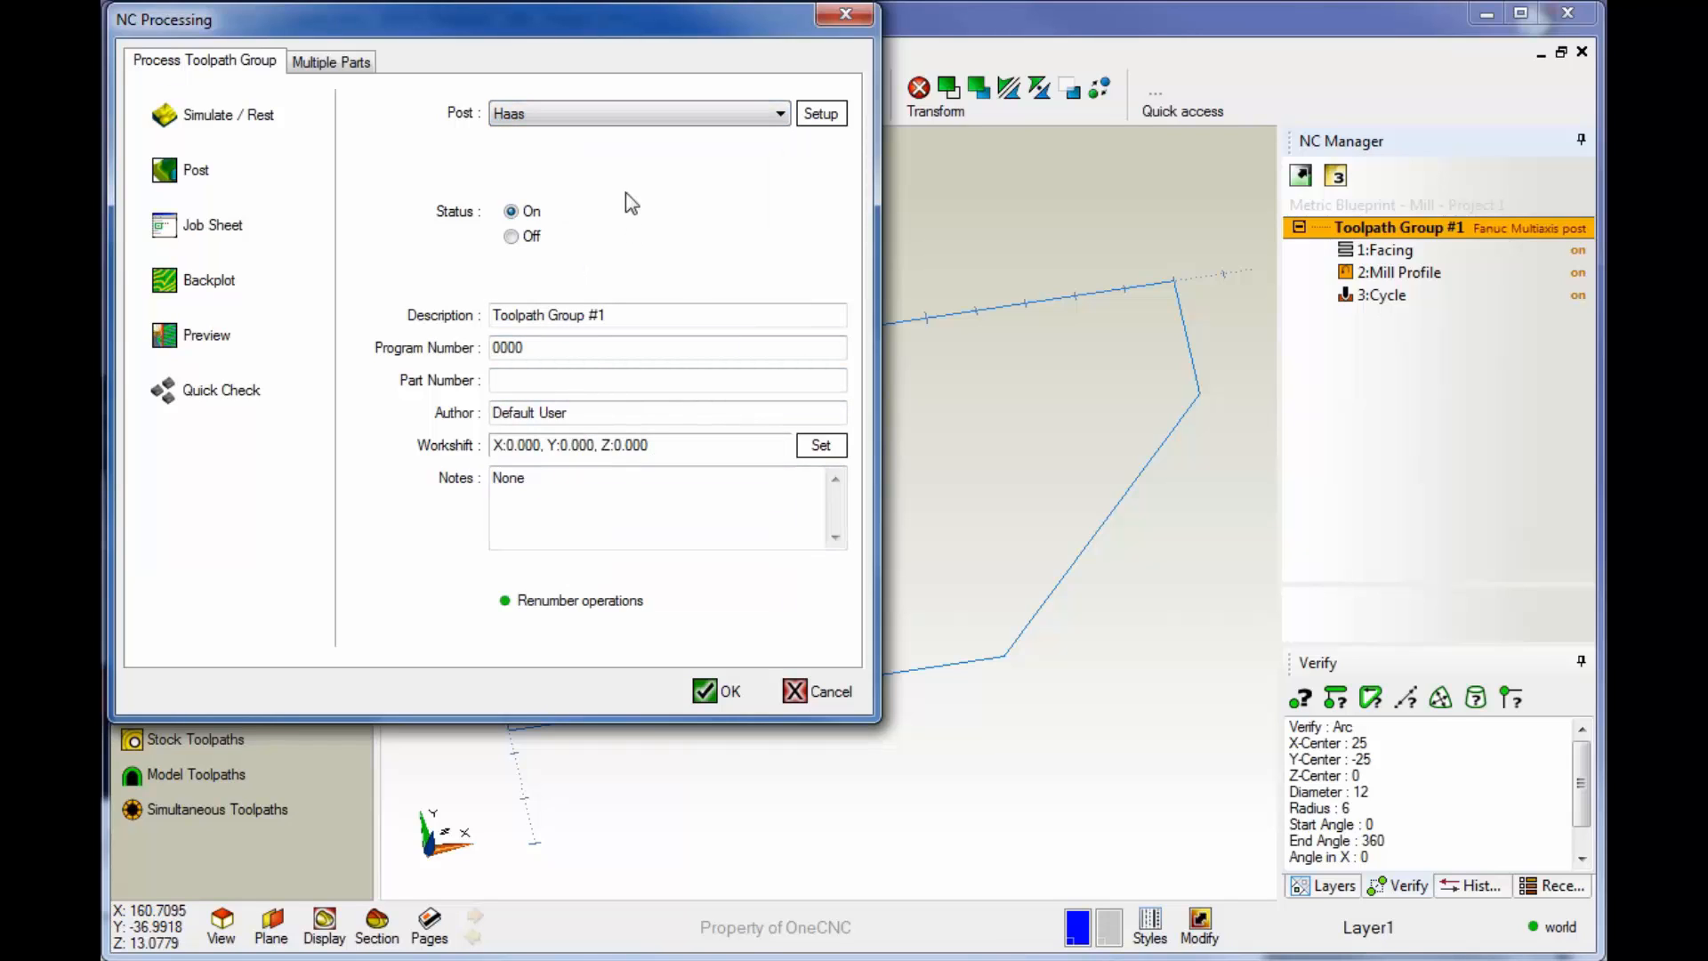
Post Toolpath Group #1 with Haas and save the program file to the DNC folder
left_click(639, 113)
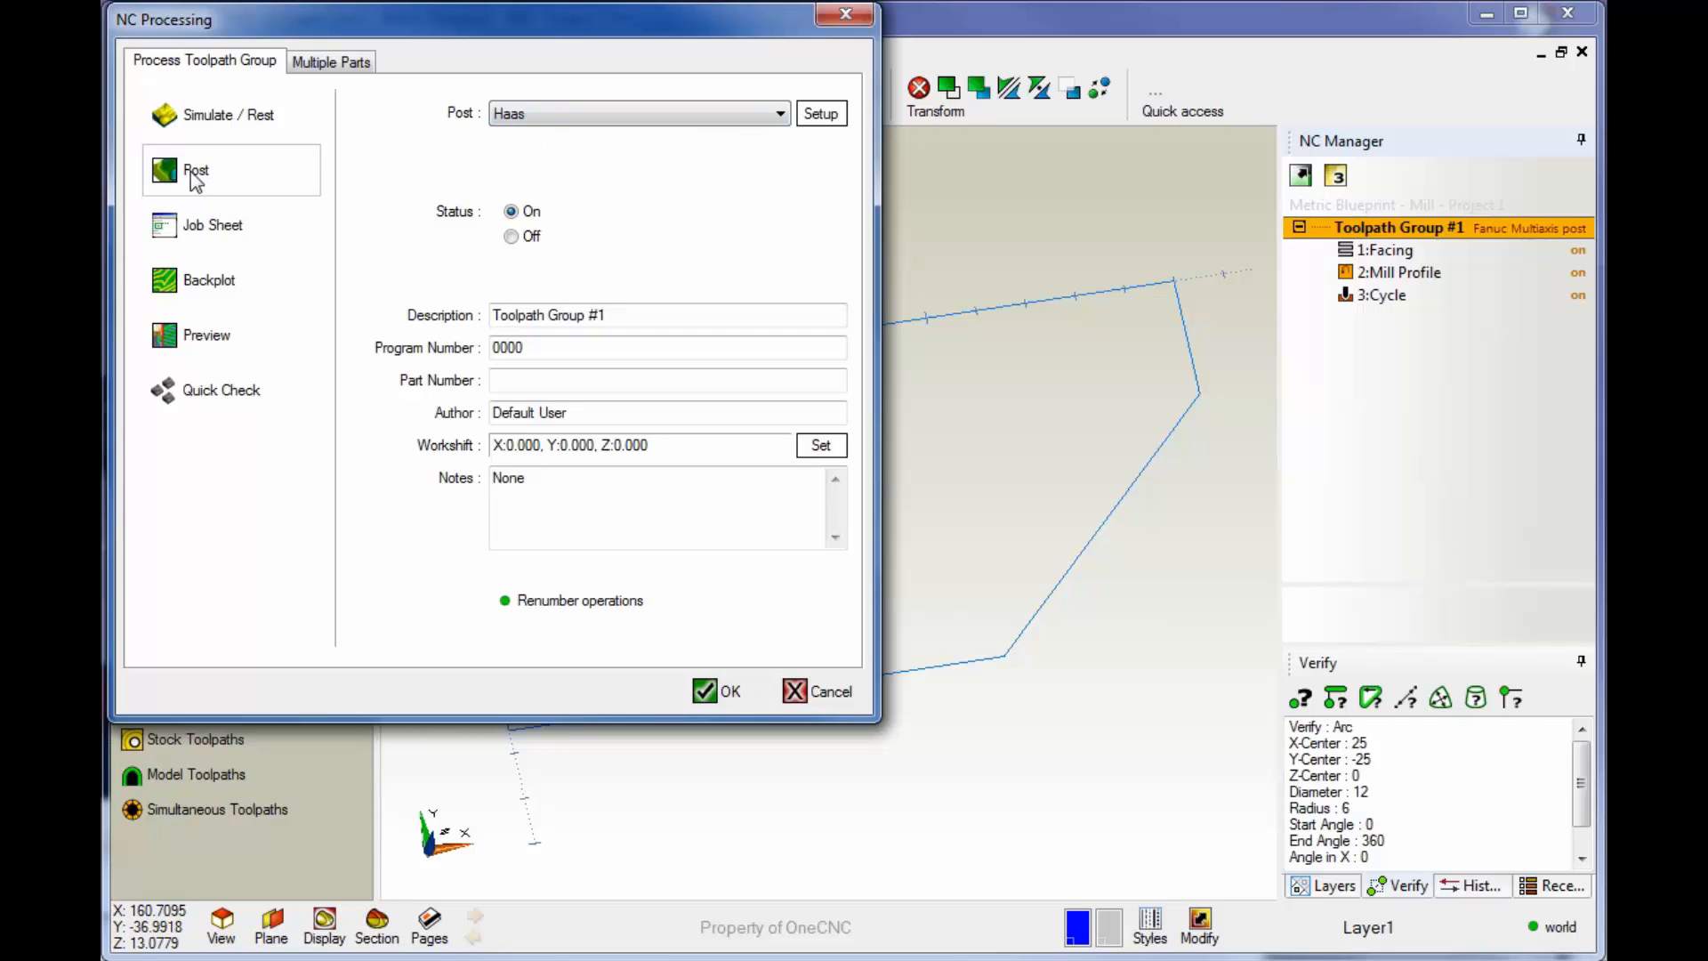
left_click(715, 690)
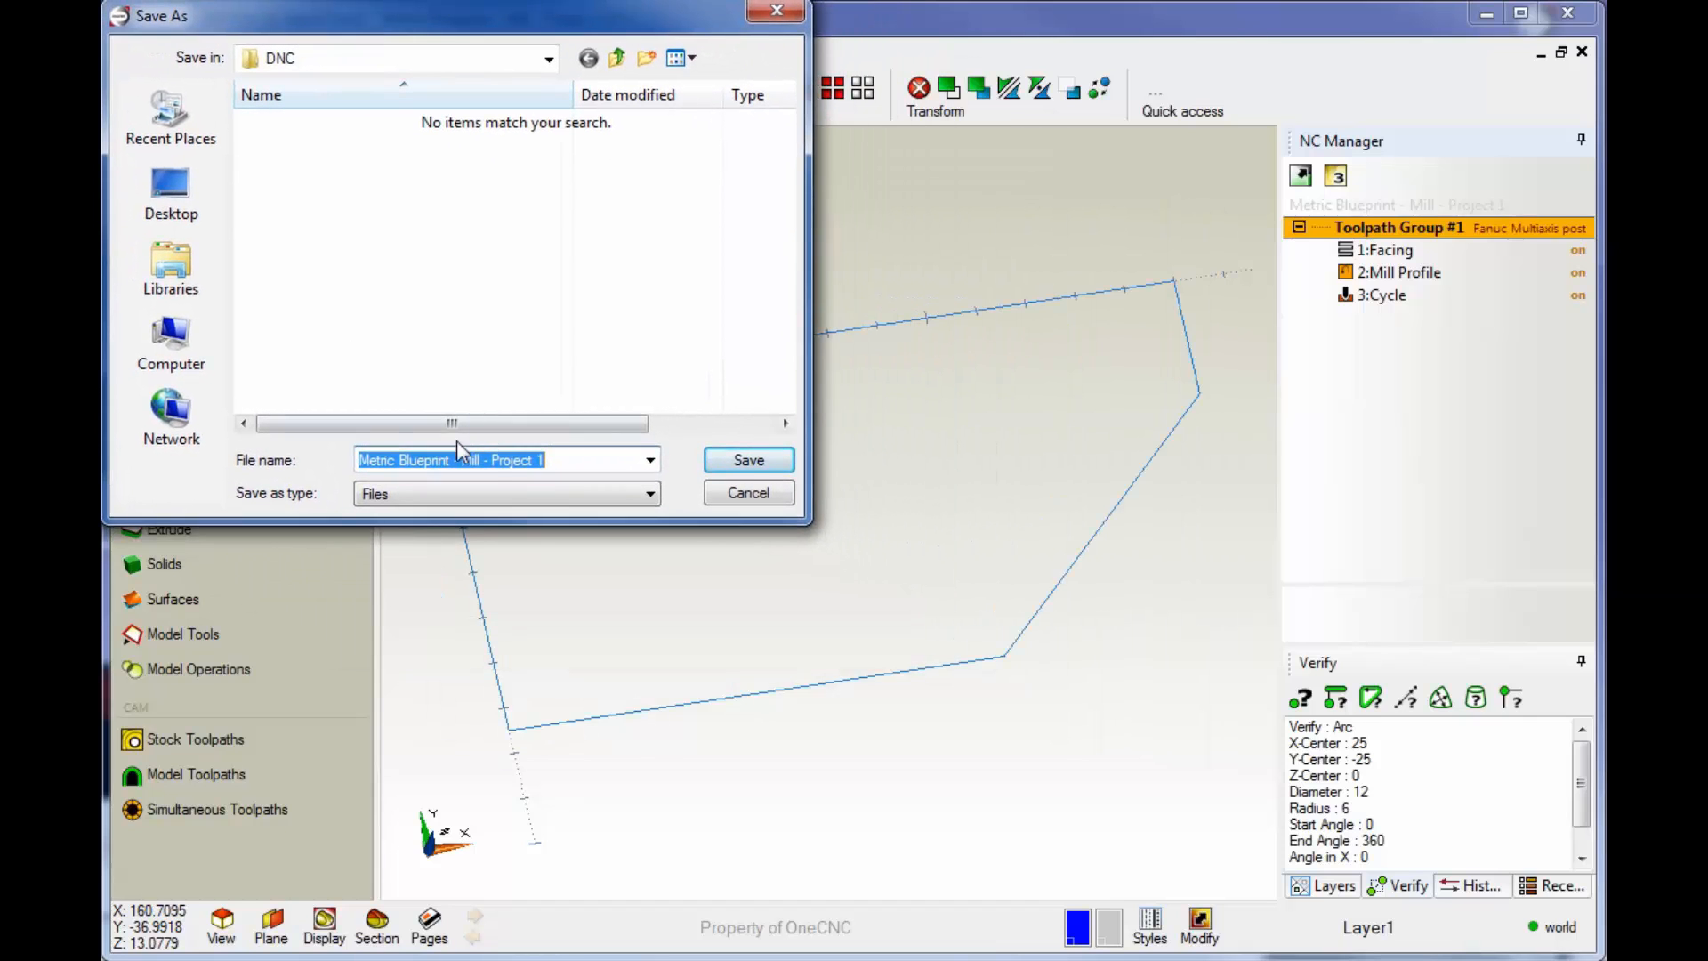
left_click(749, 459)
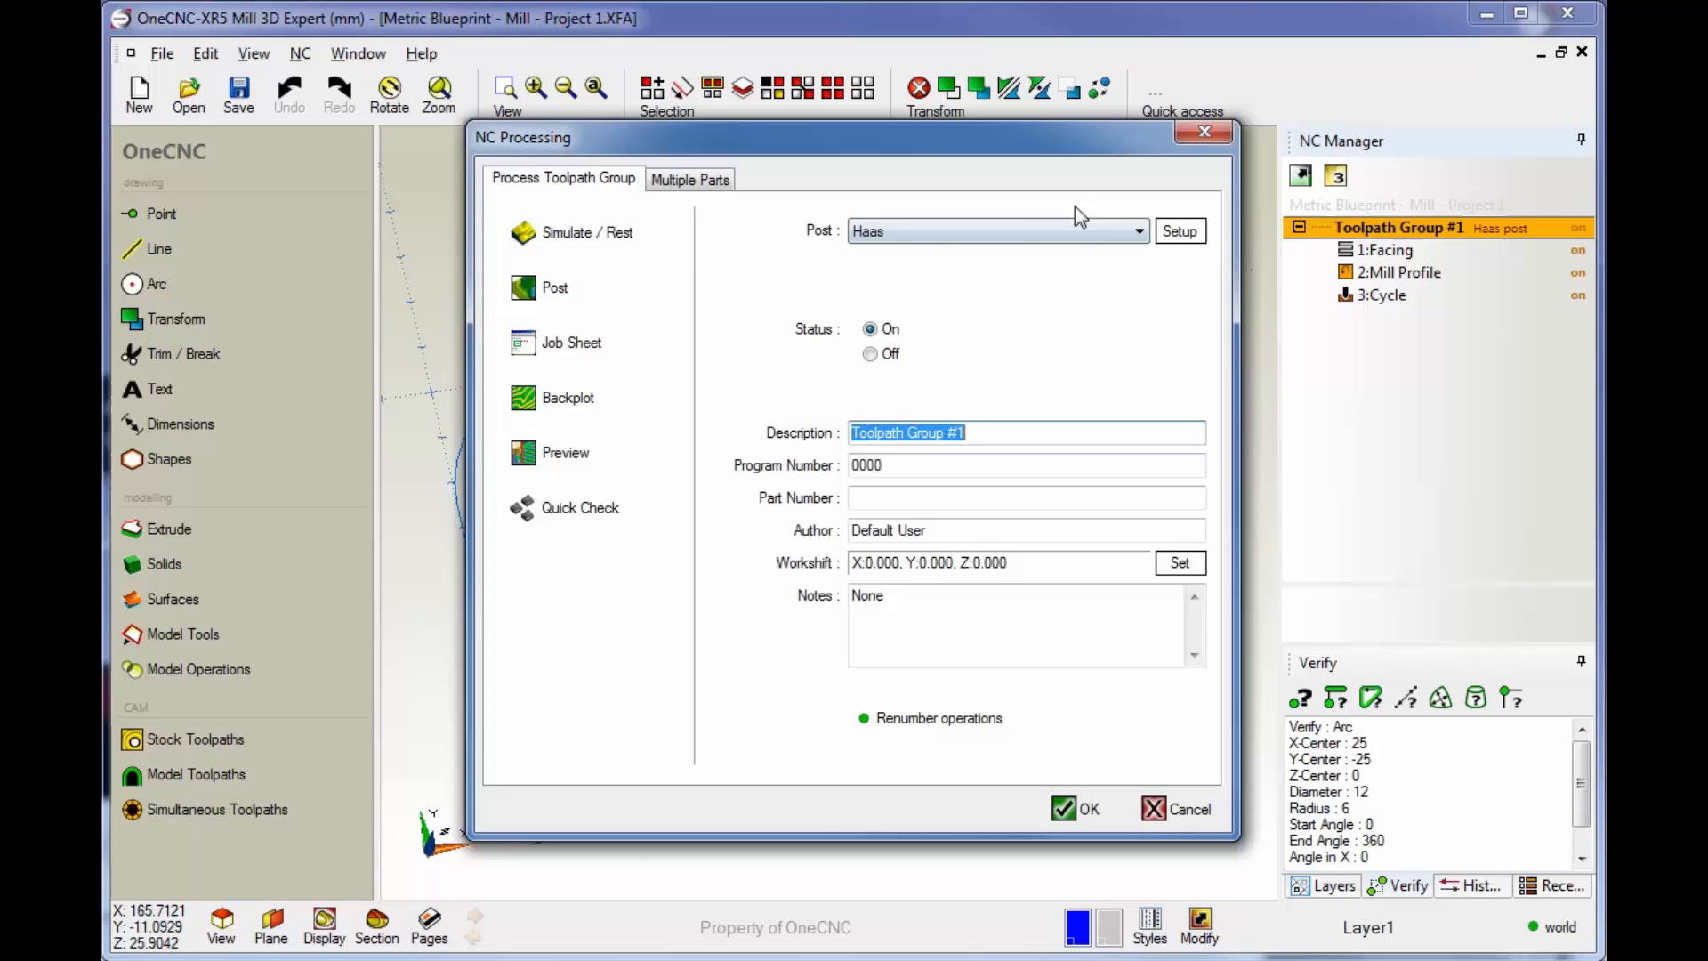
mouse_move(1140, 722)
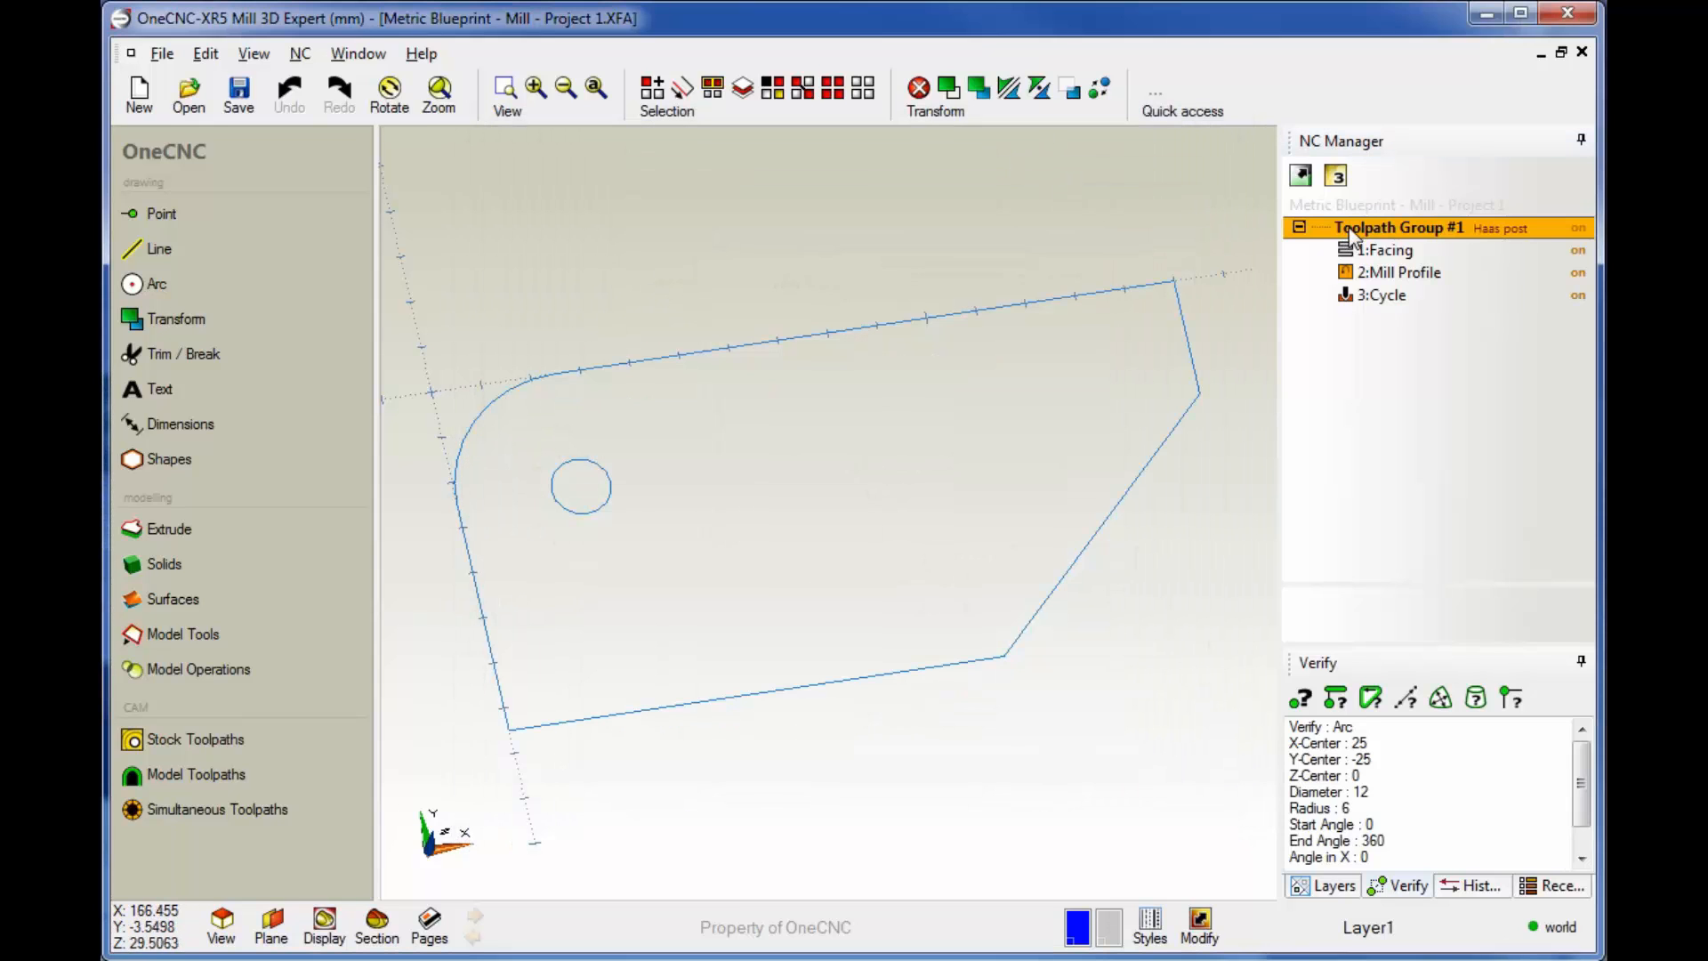
Post the whole Toolpath Group #1 again, replacing the existing program file in DNC
right_click(1394, 228)
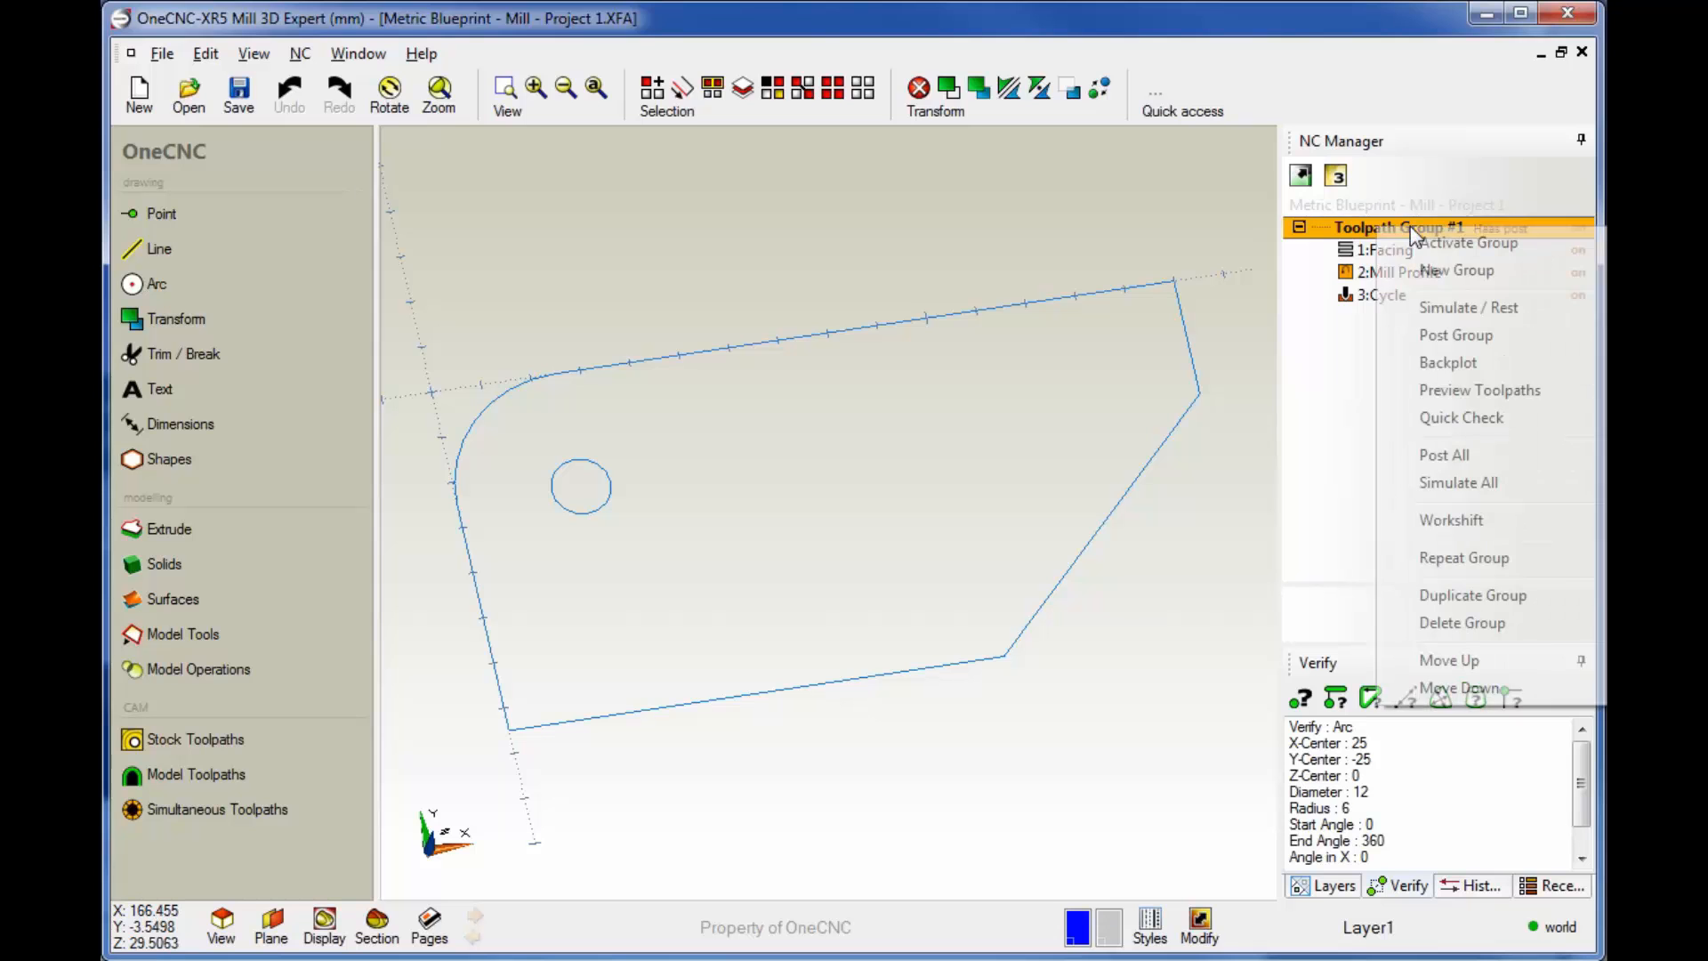
mouse_move(1456, 335)
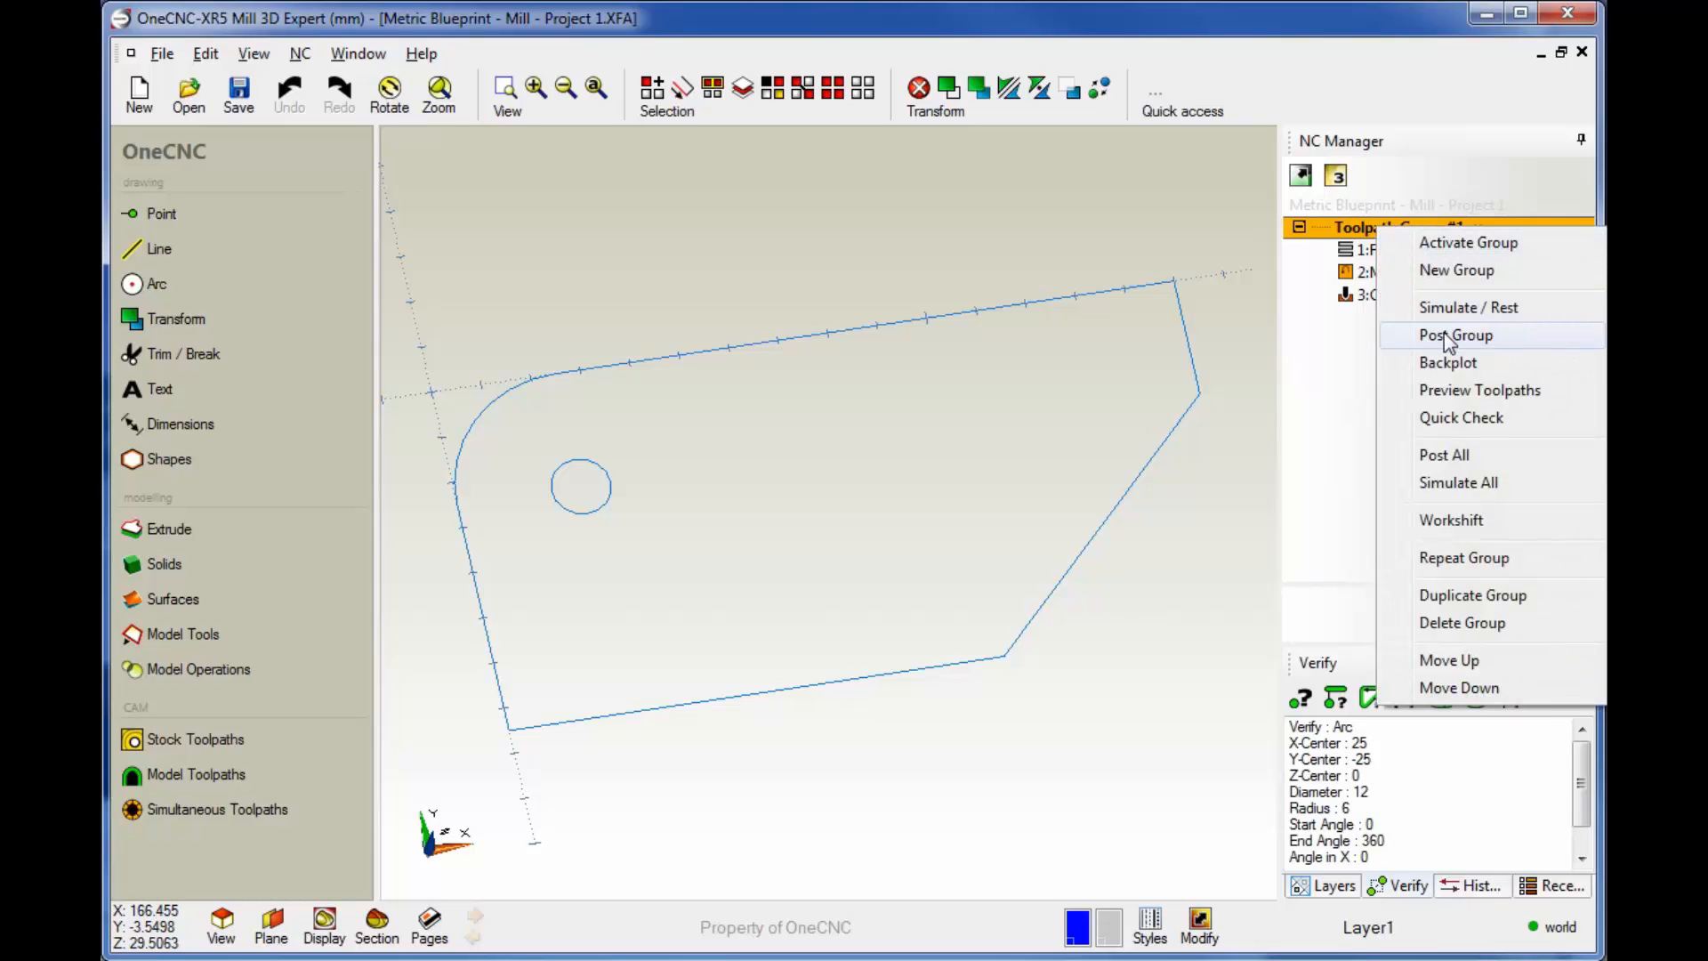
left_click(1455, 335)
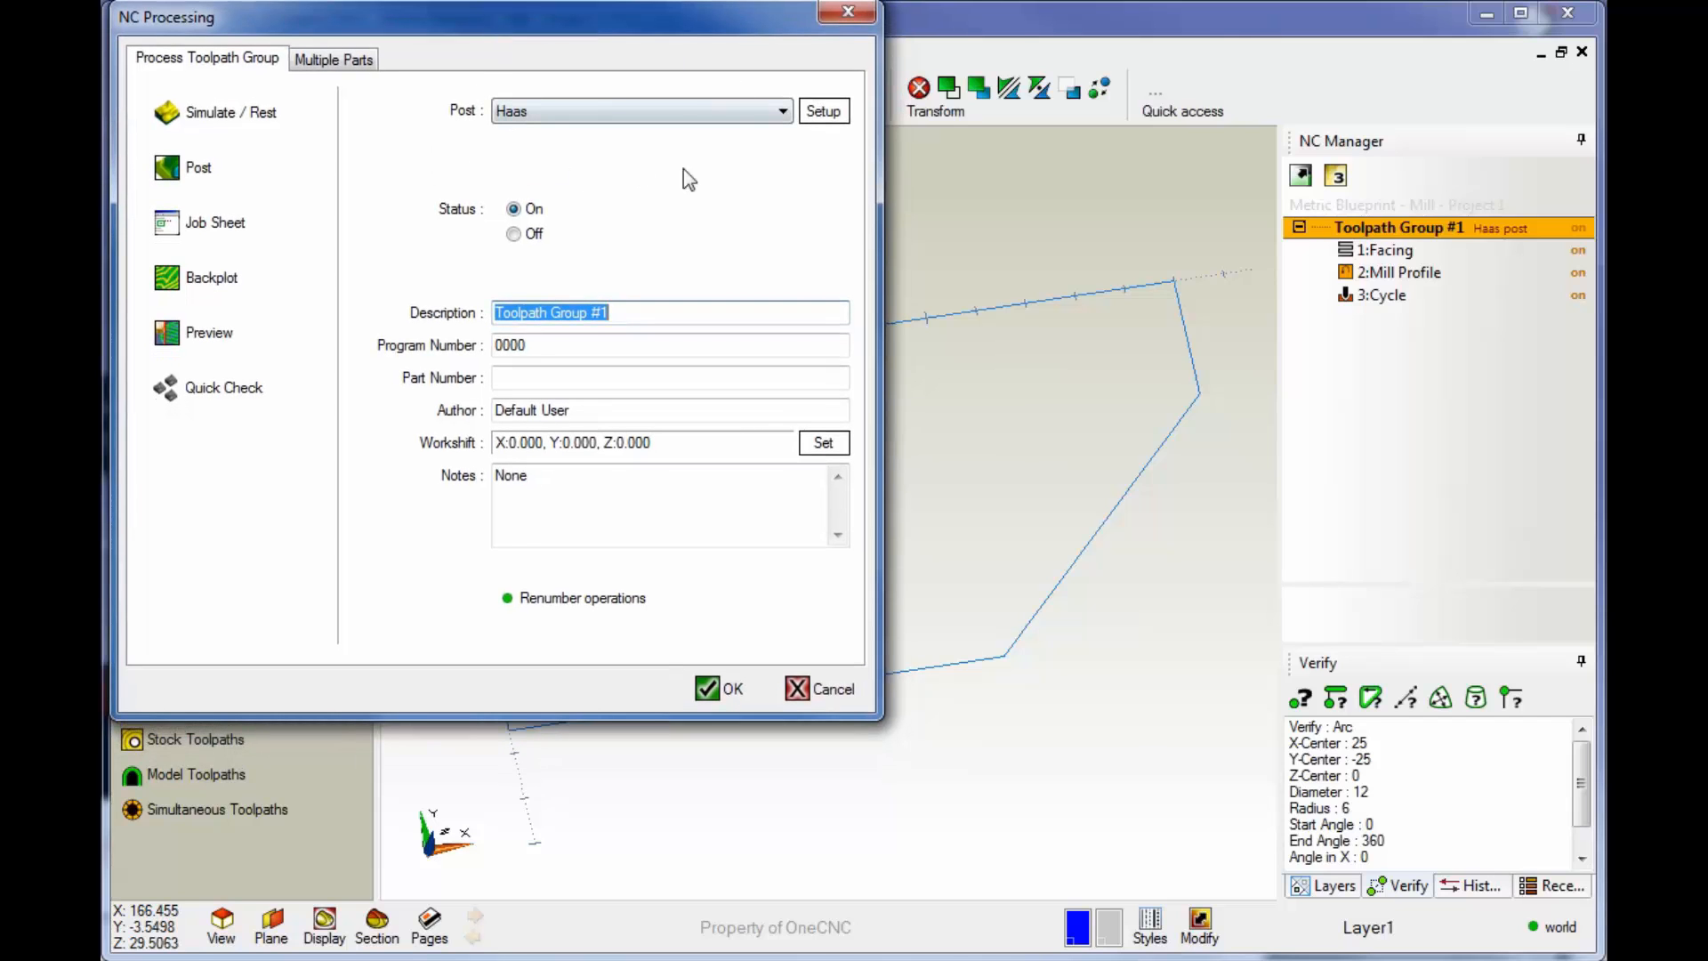
mouse_move(452, 120)
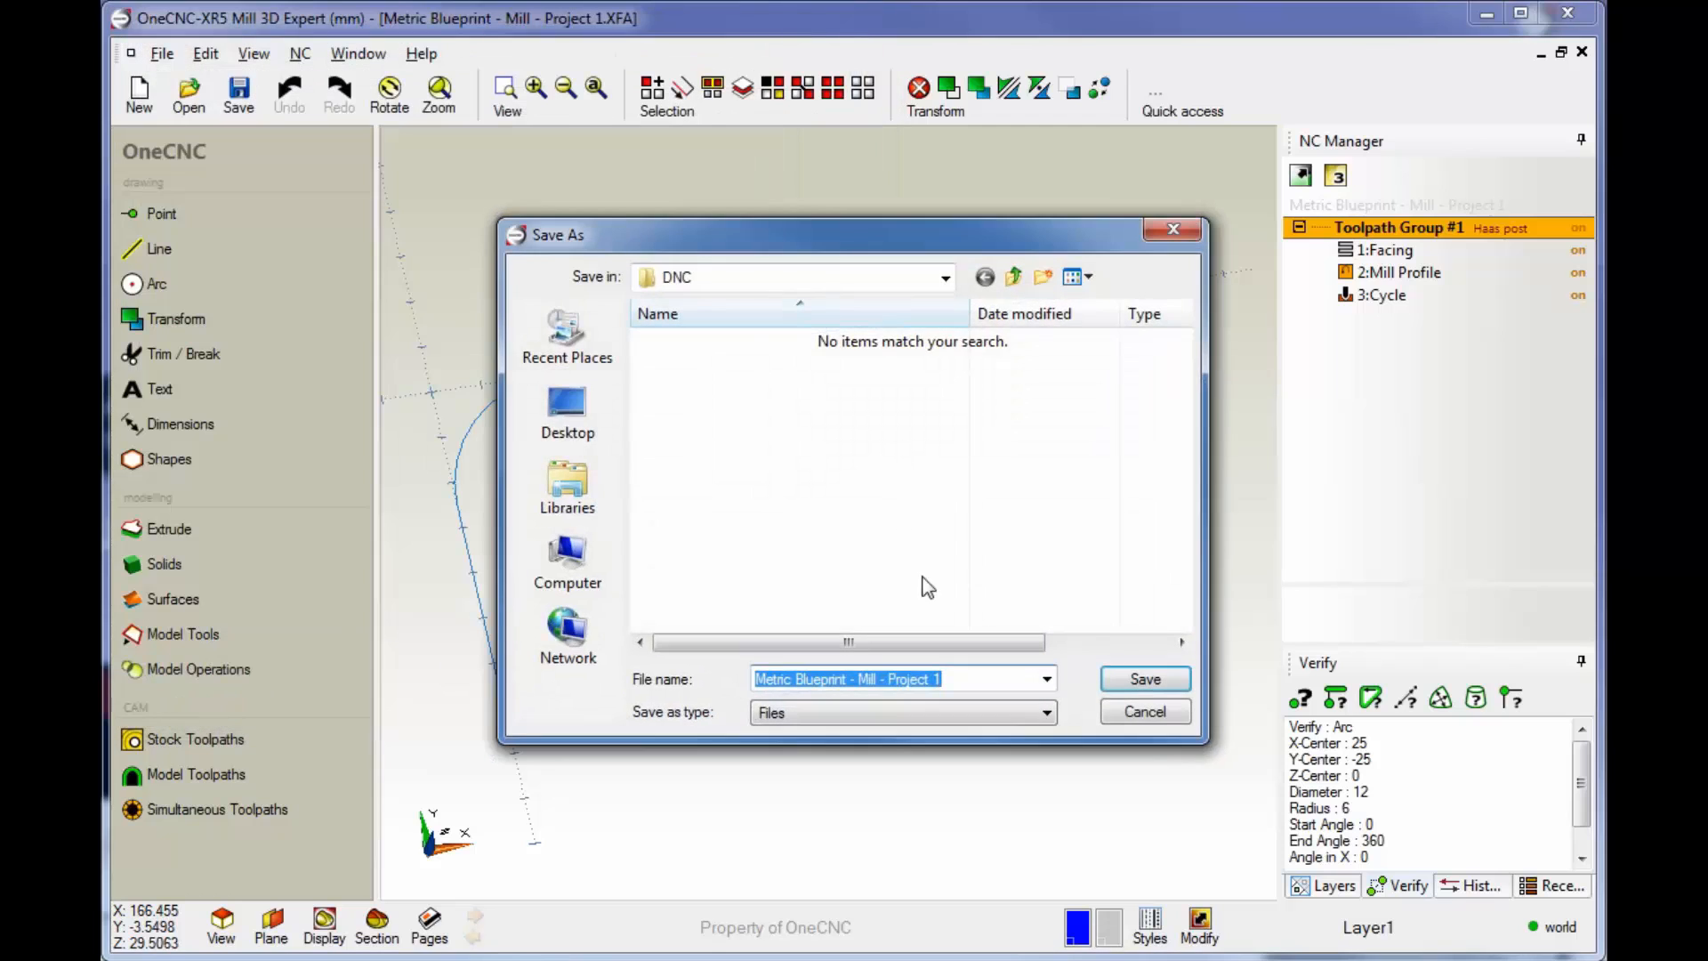
left_click(1144, 678)
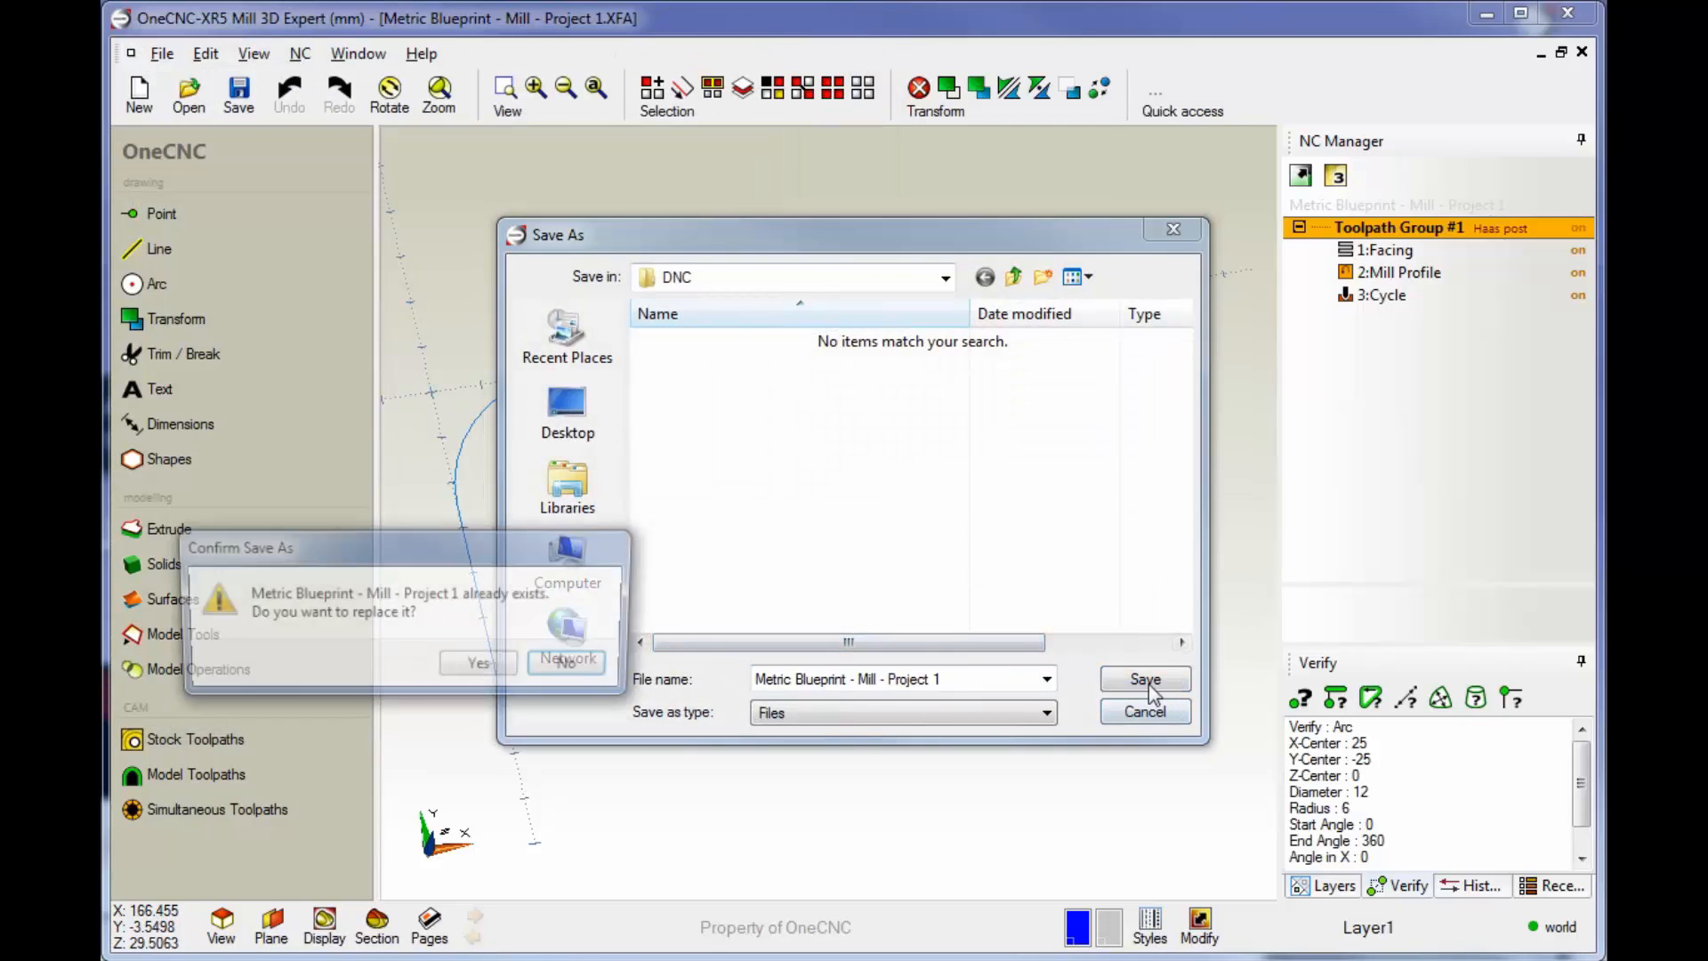
left_click(477, 662)
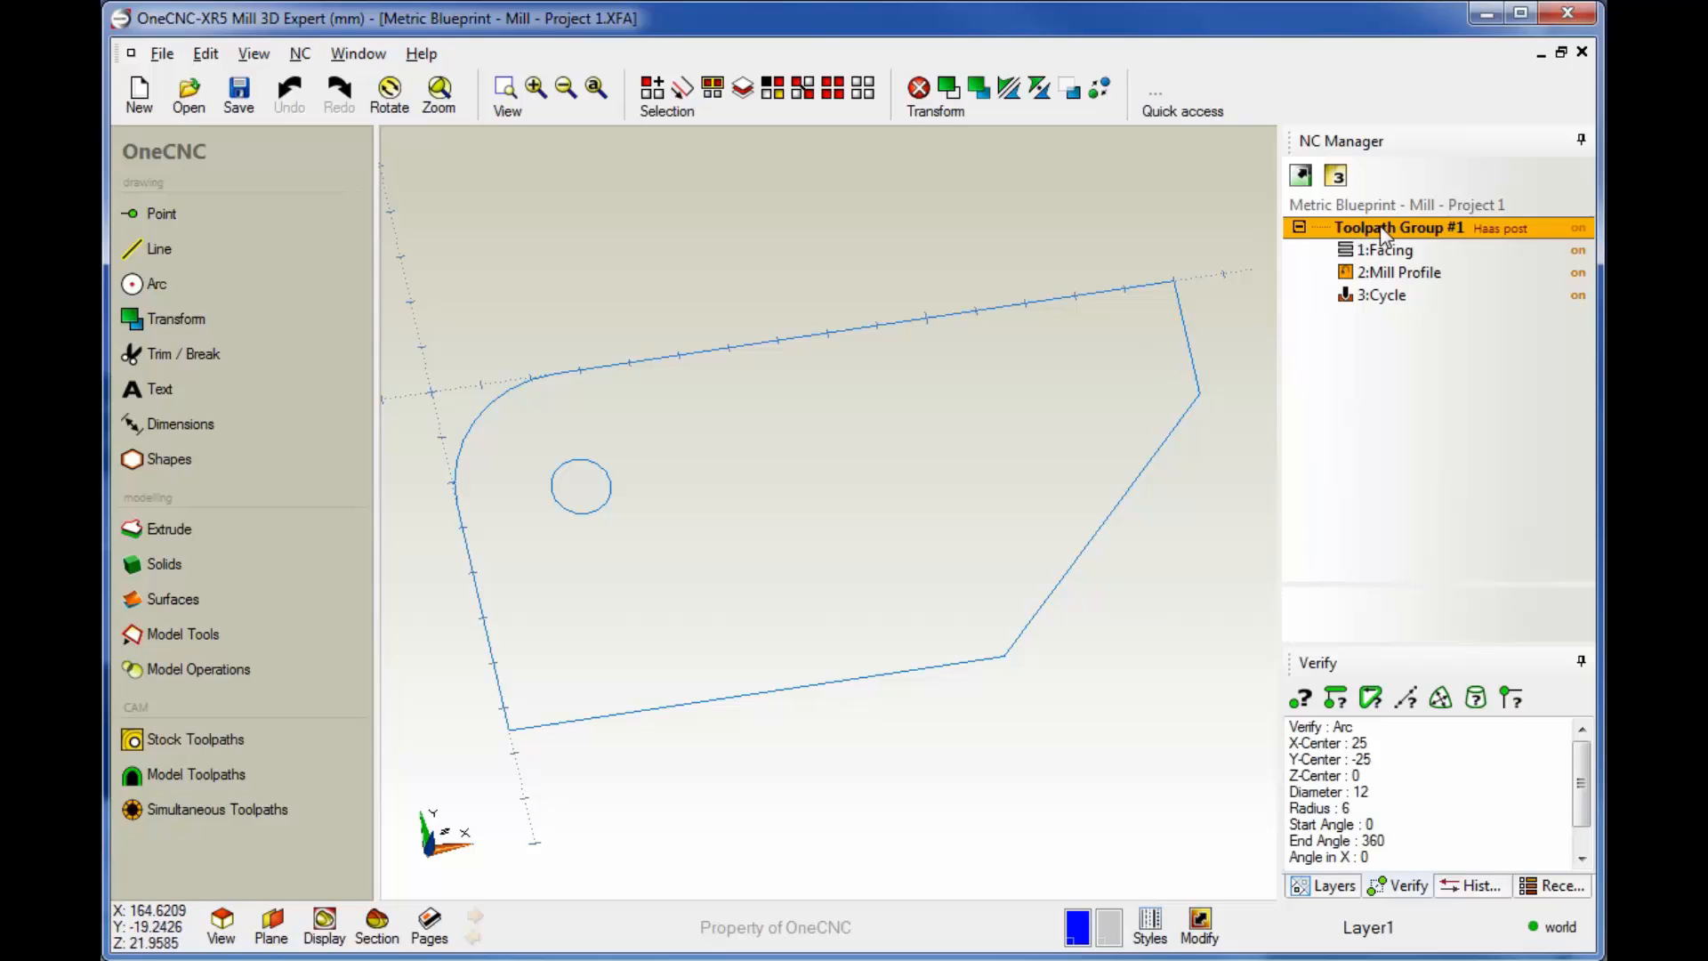
double_click(1401, 227)
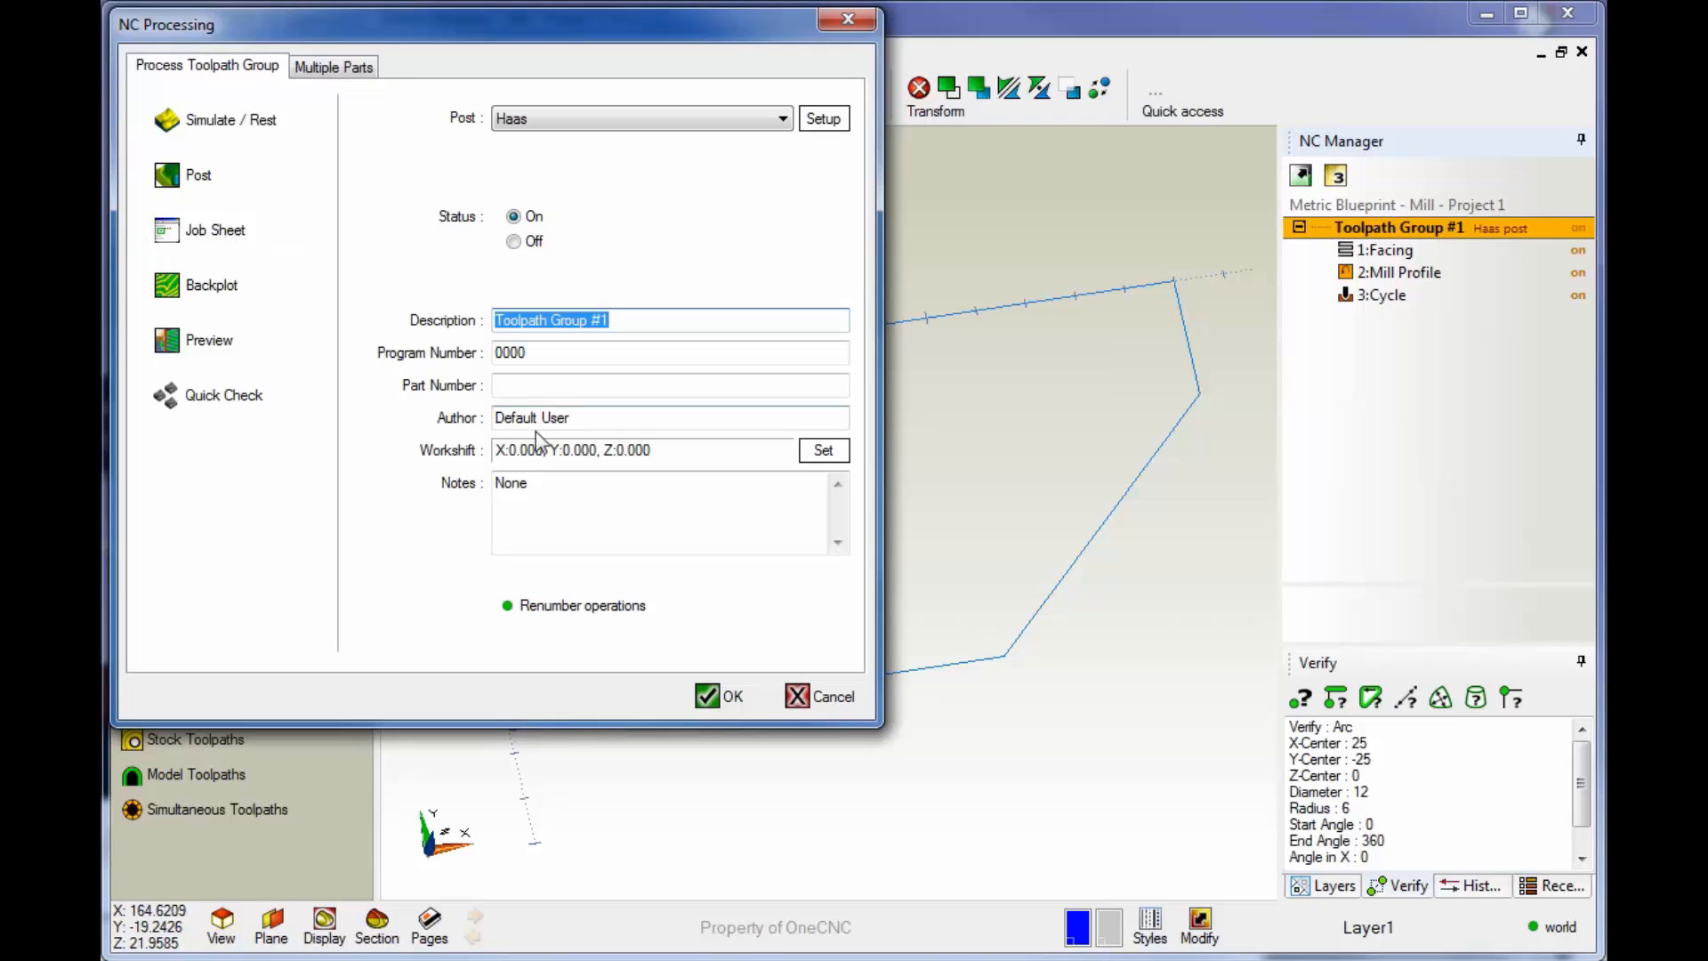
left_click(669, 417)
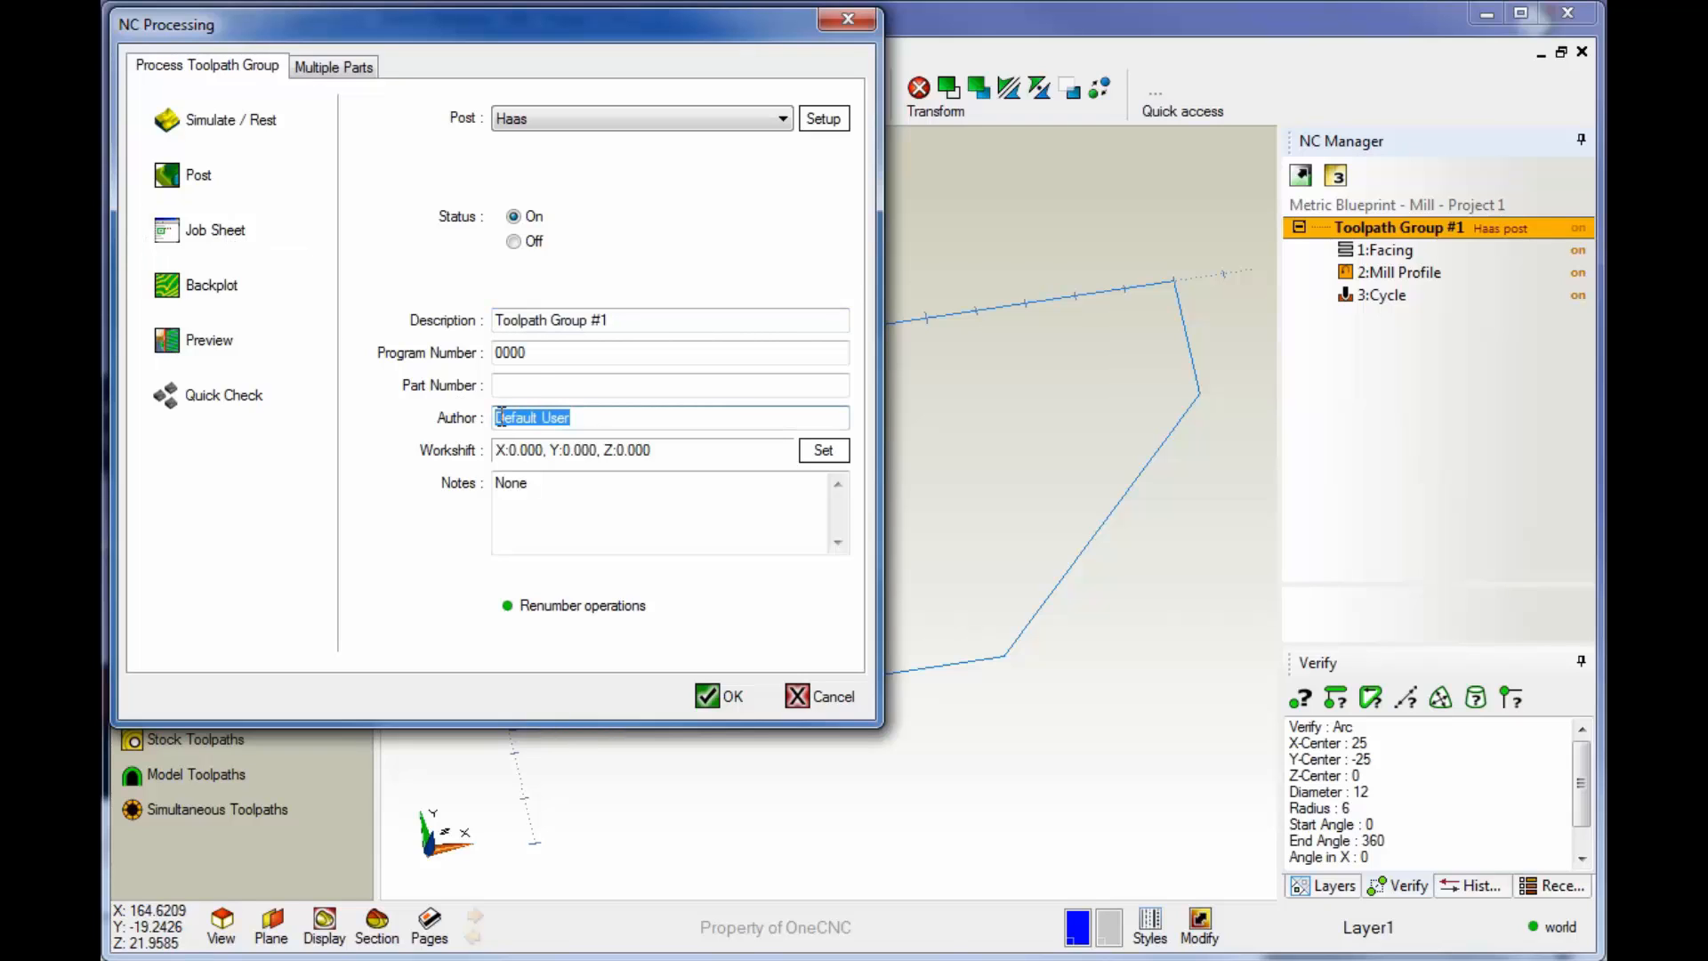
type("Patrick Matthews")
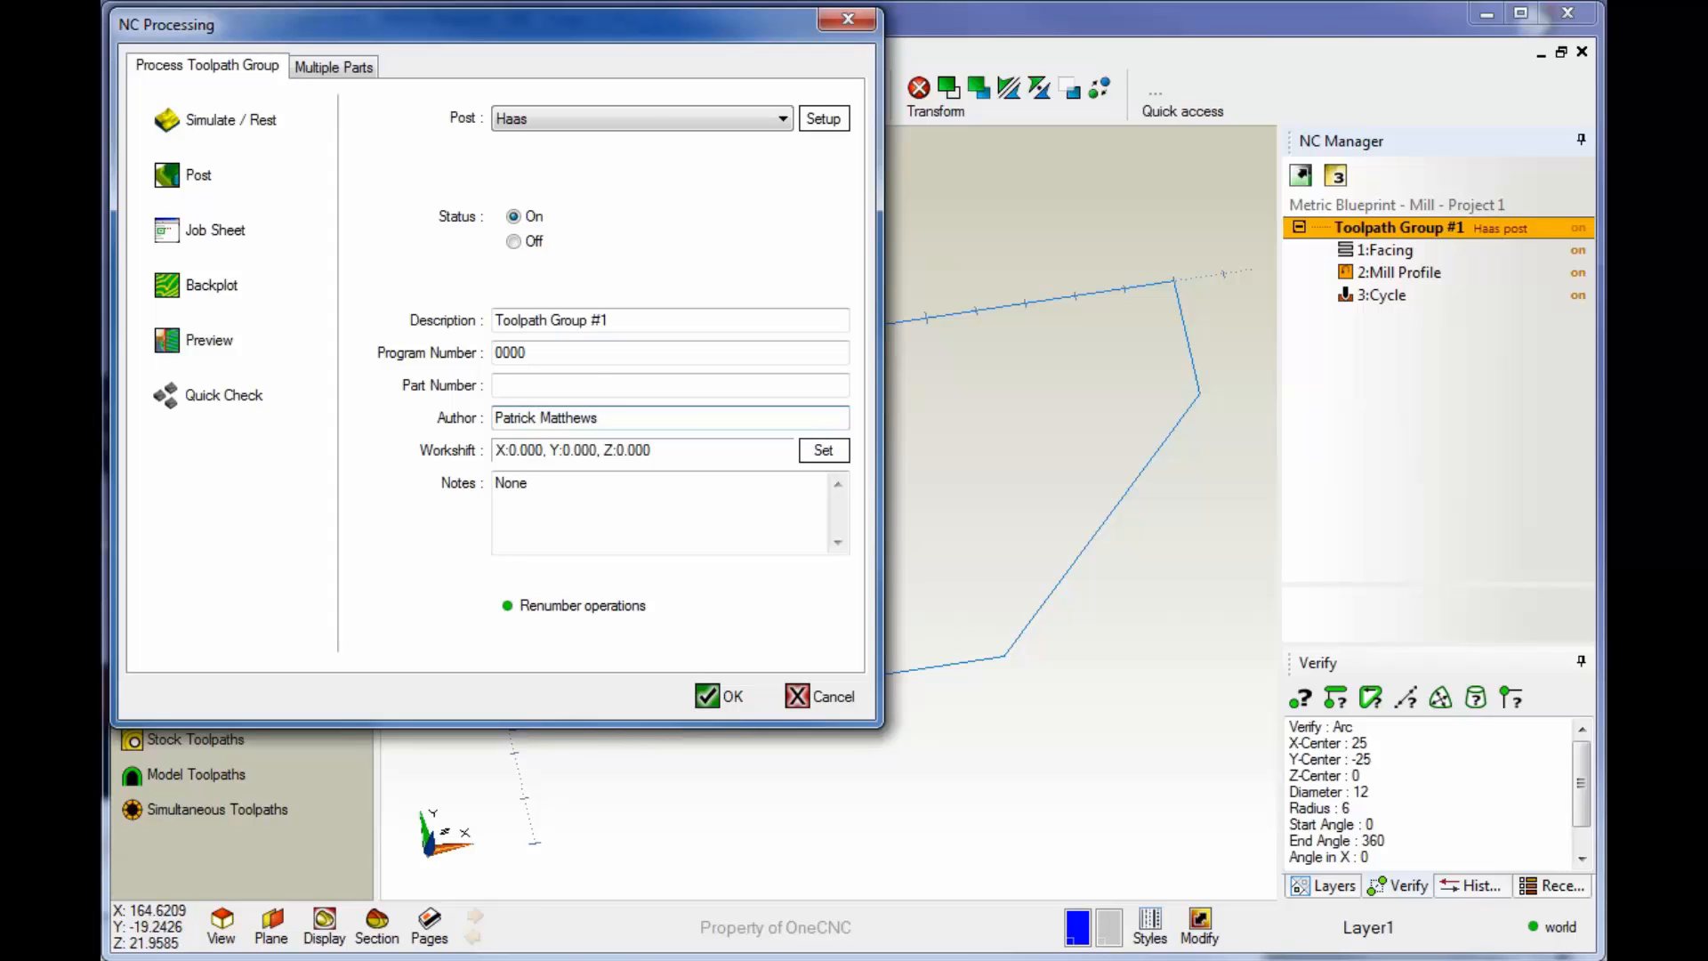
left_click(669, 384)
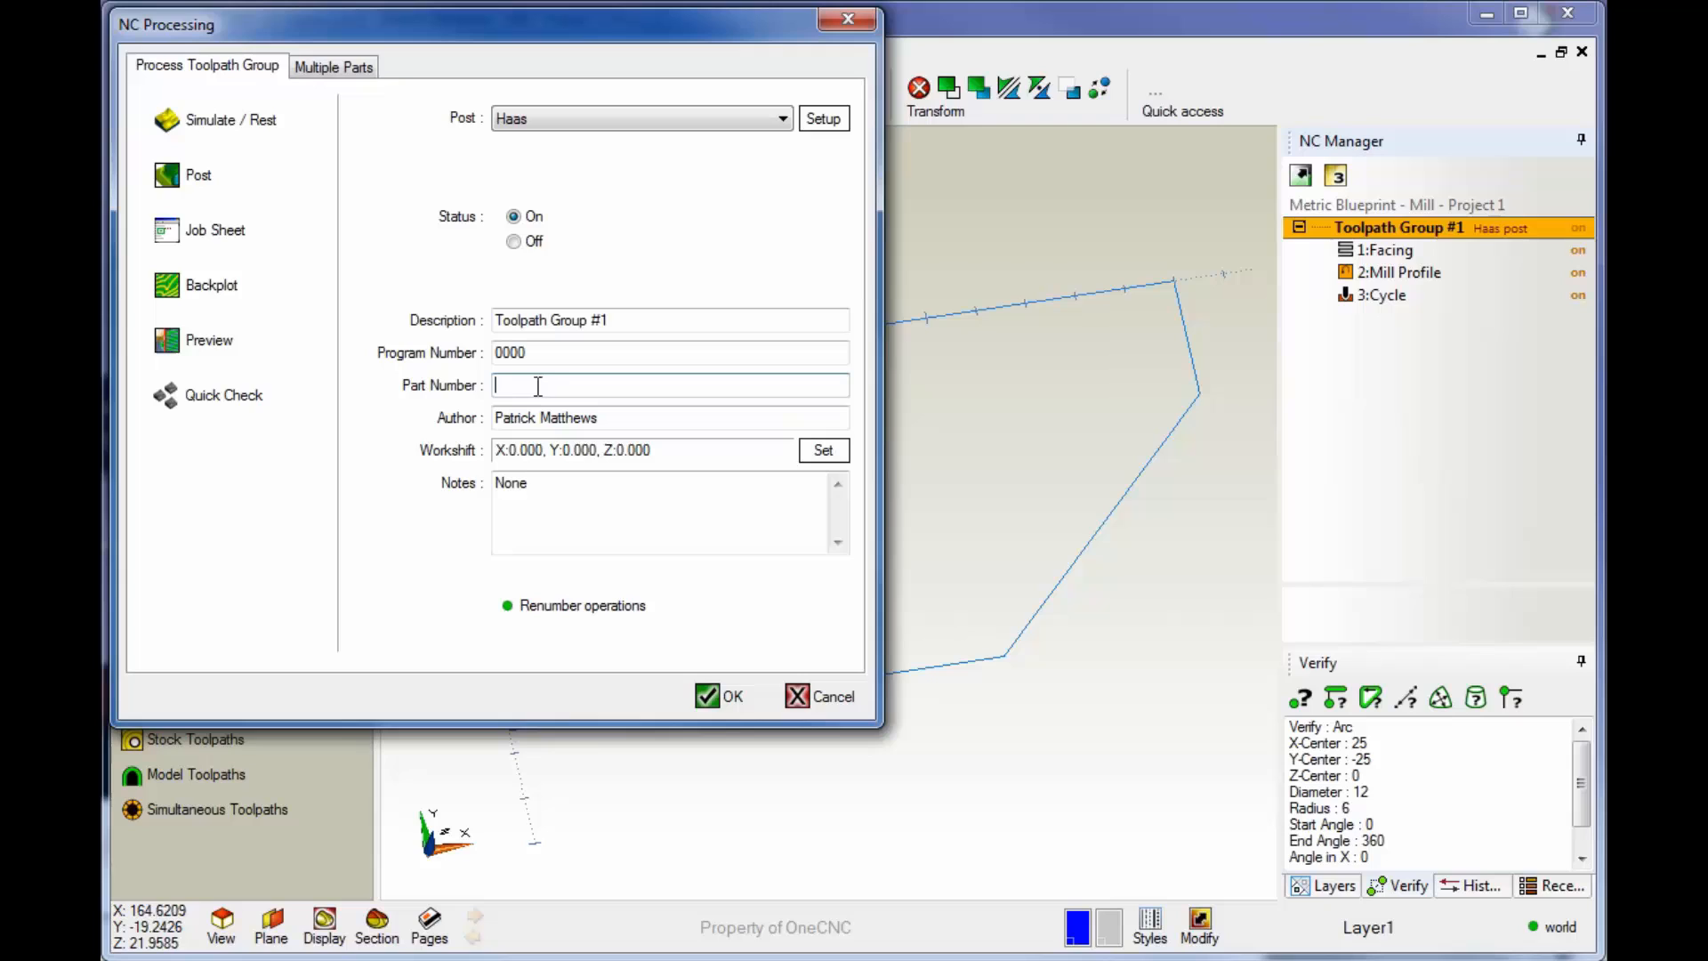
type("1232")
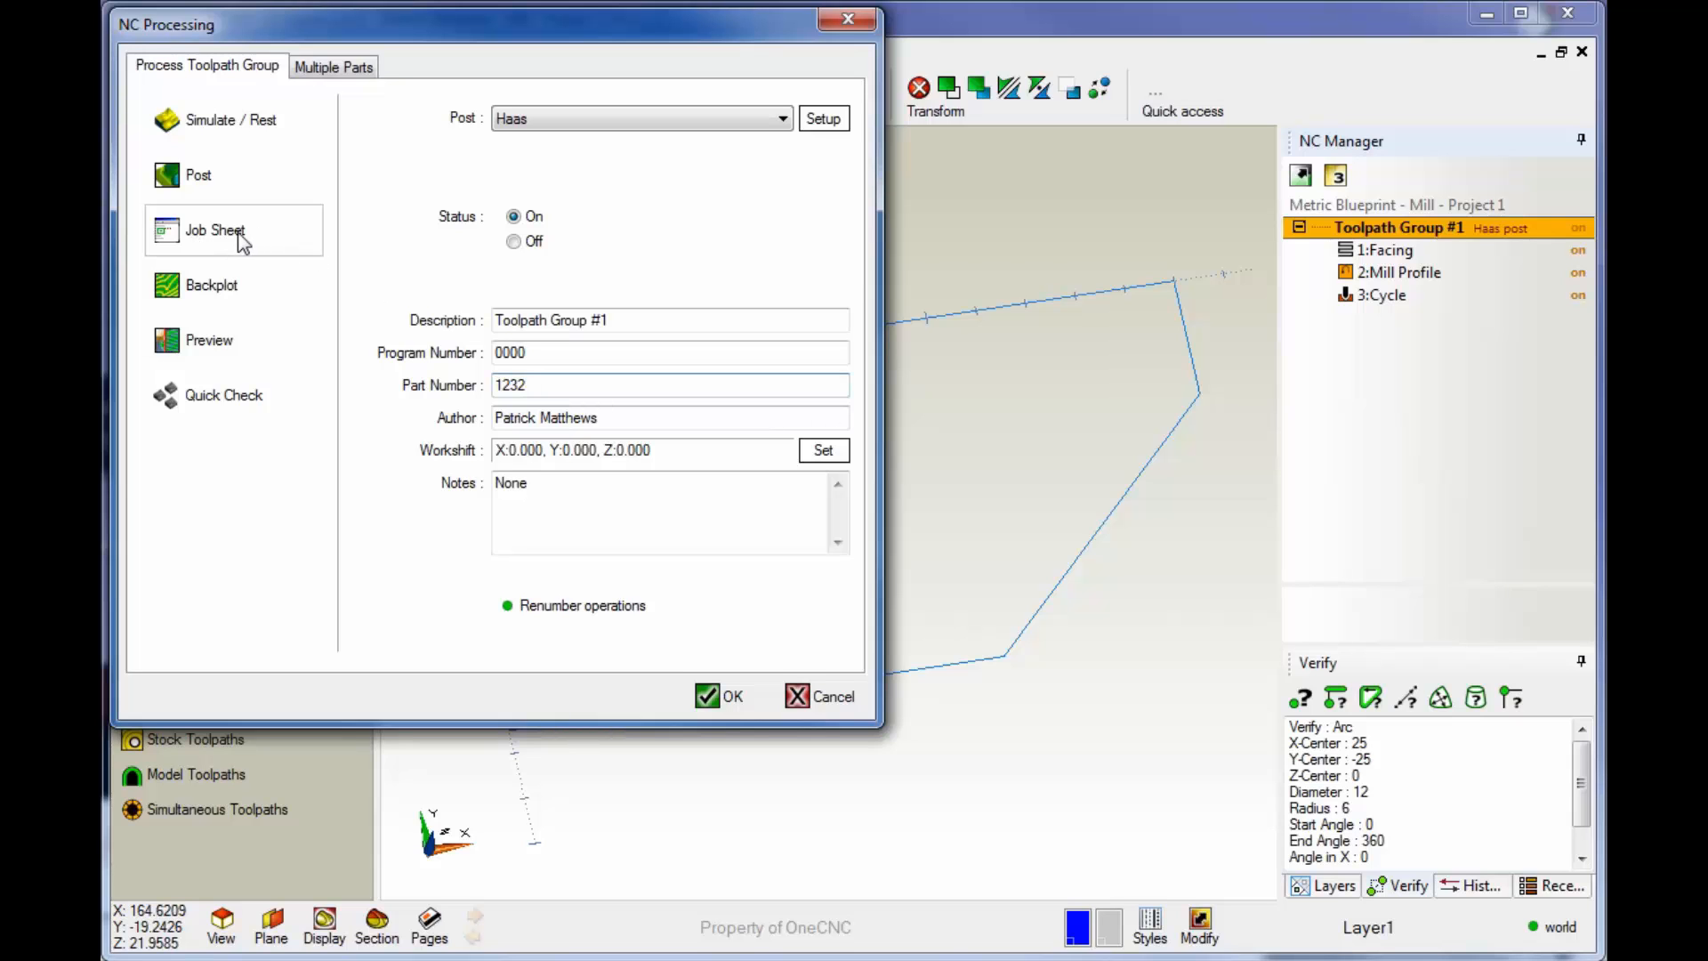
Save the job sheet as Demo.PDF and accept the NC Processing settings
left_click(214, 230)
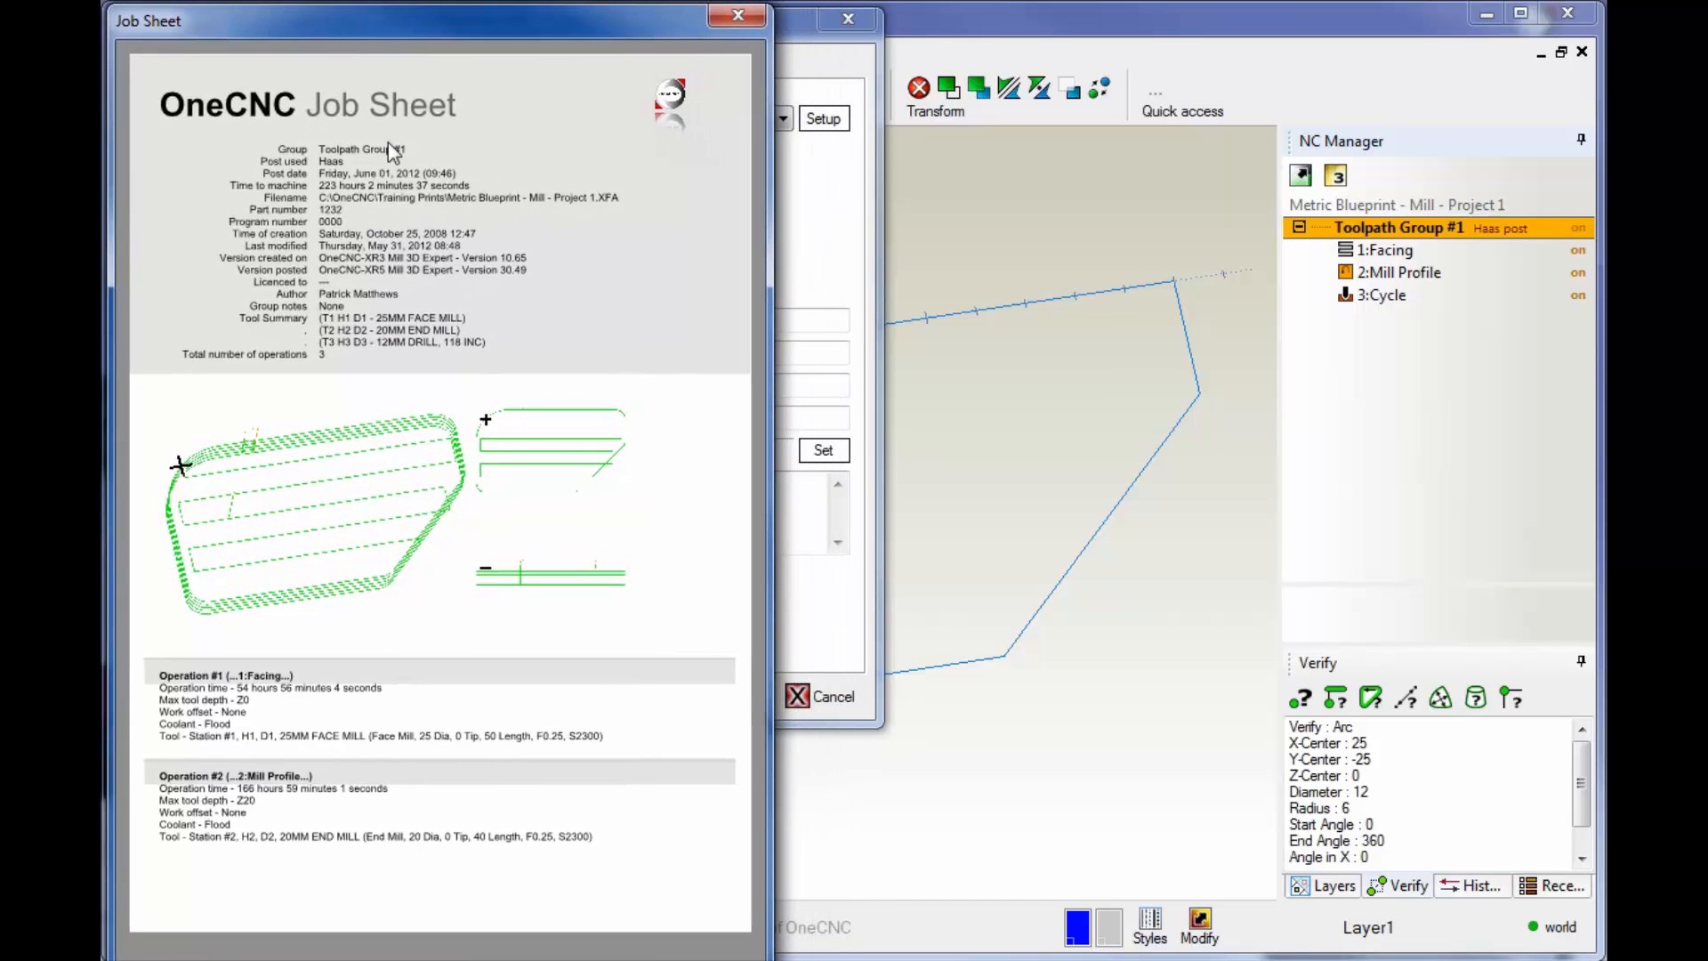
mouse_move(123, 521)
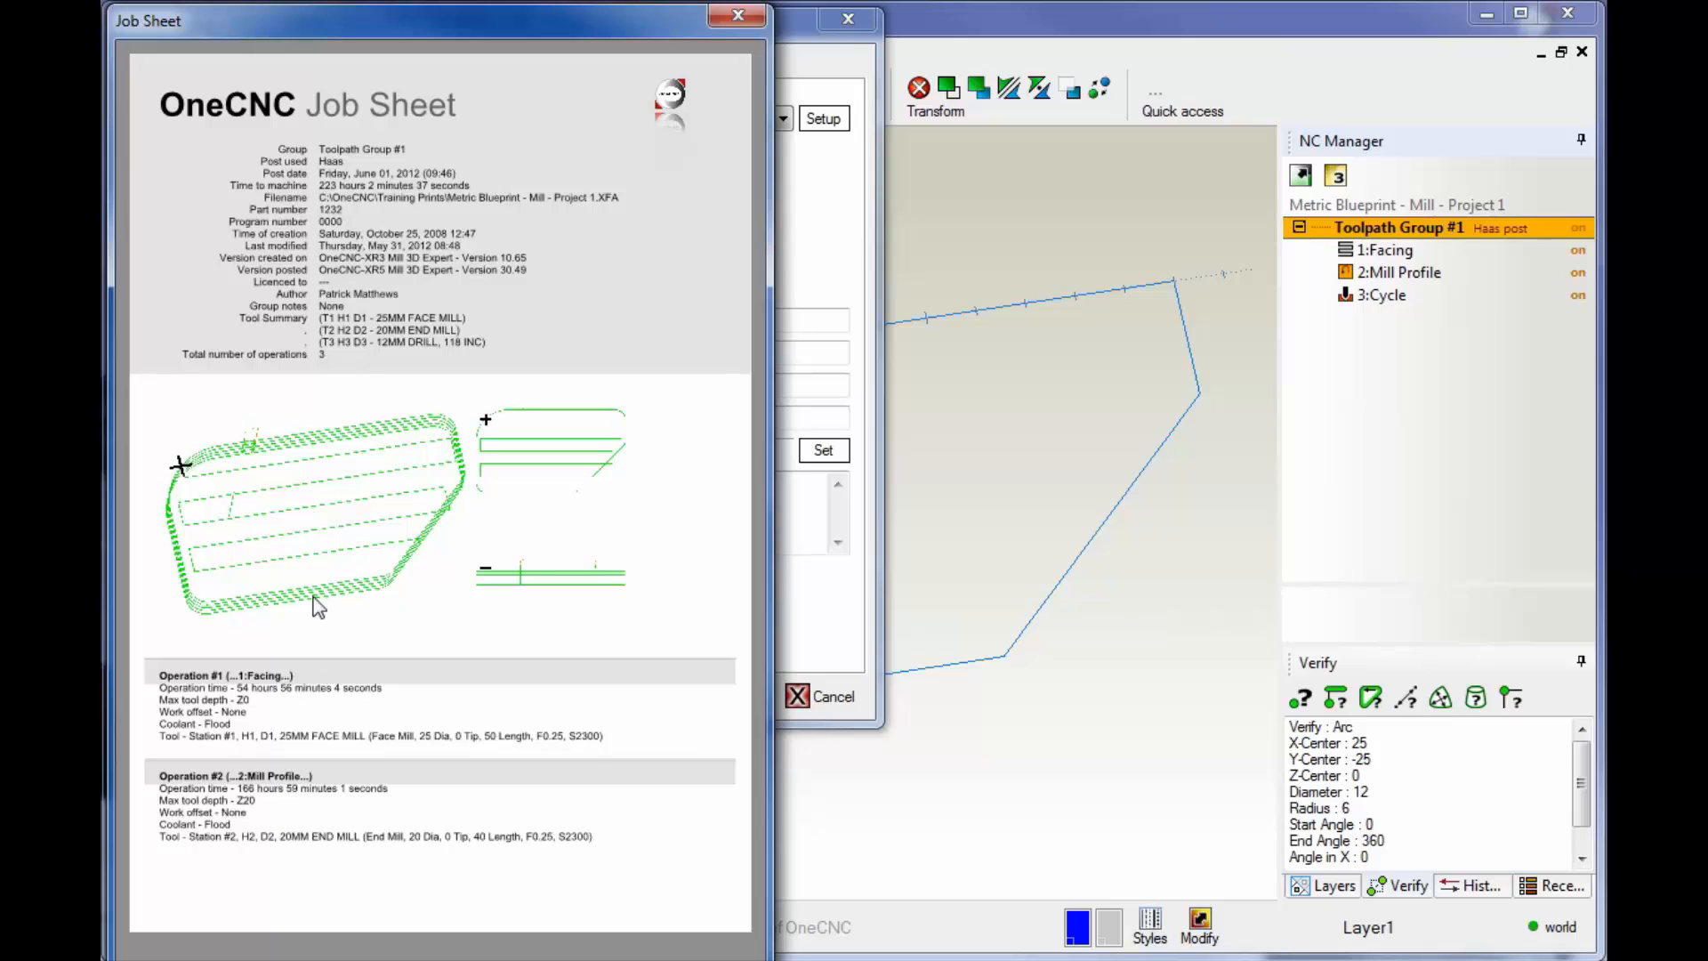
mouse_move(406, 170)
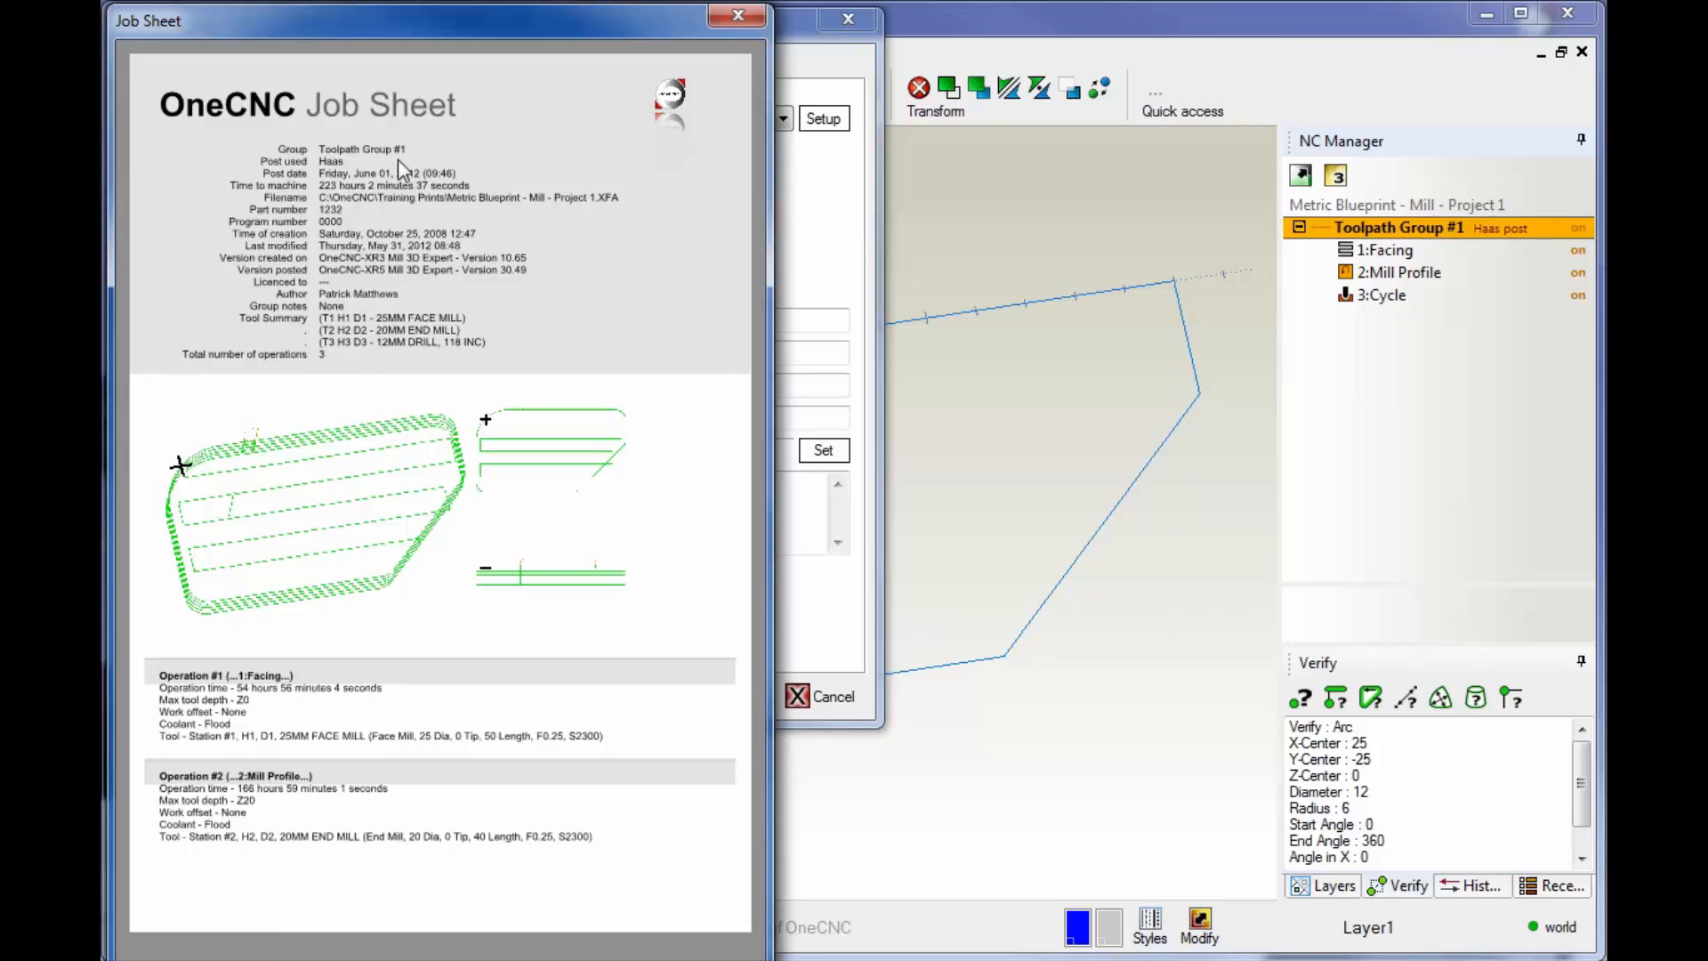
mouse_move(480, 456)
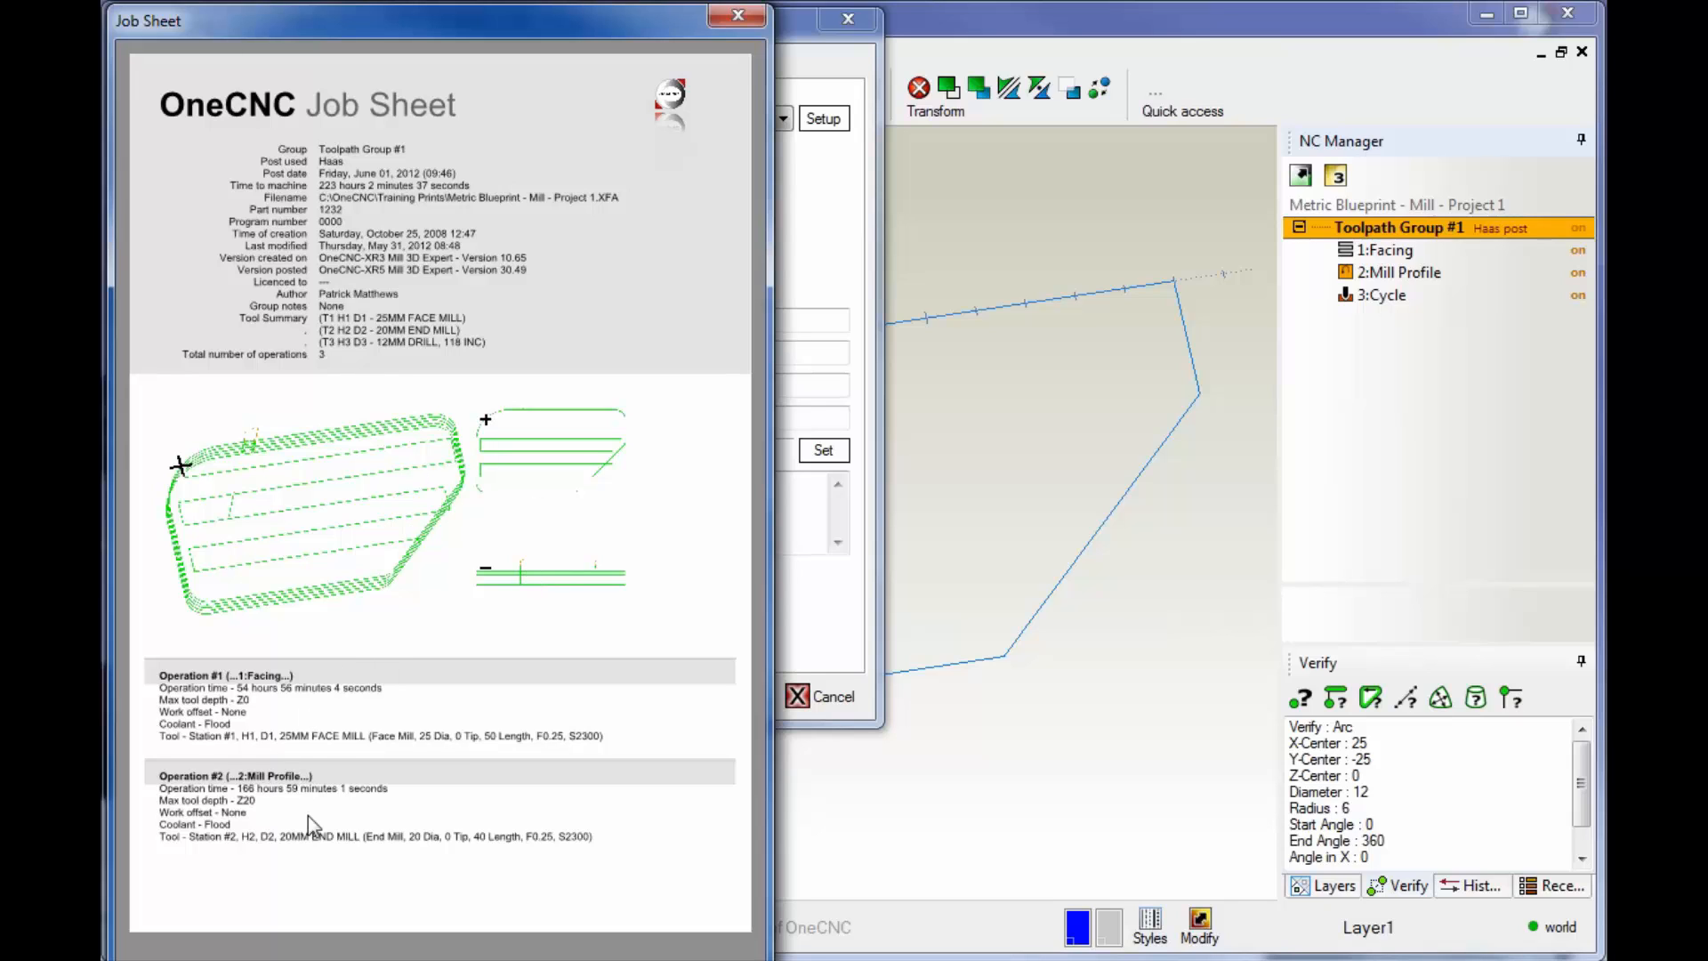
mouse_move(281, 797)
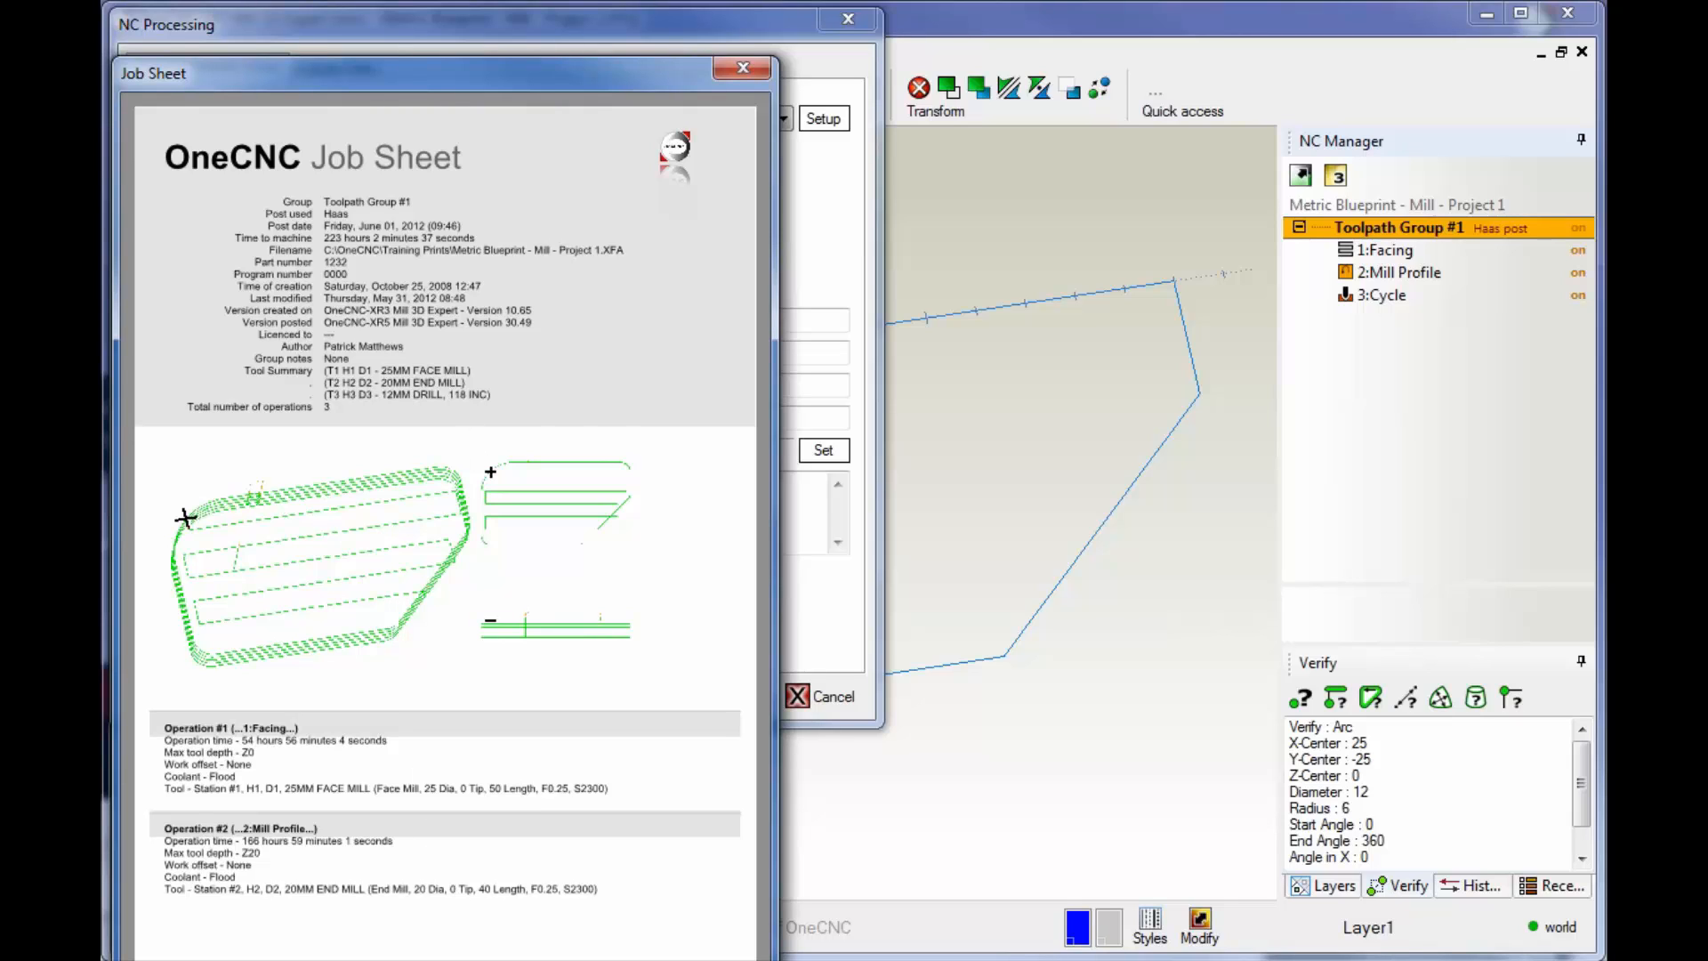
mouse_move(401, 787)
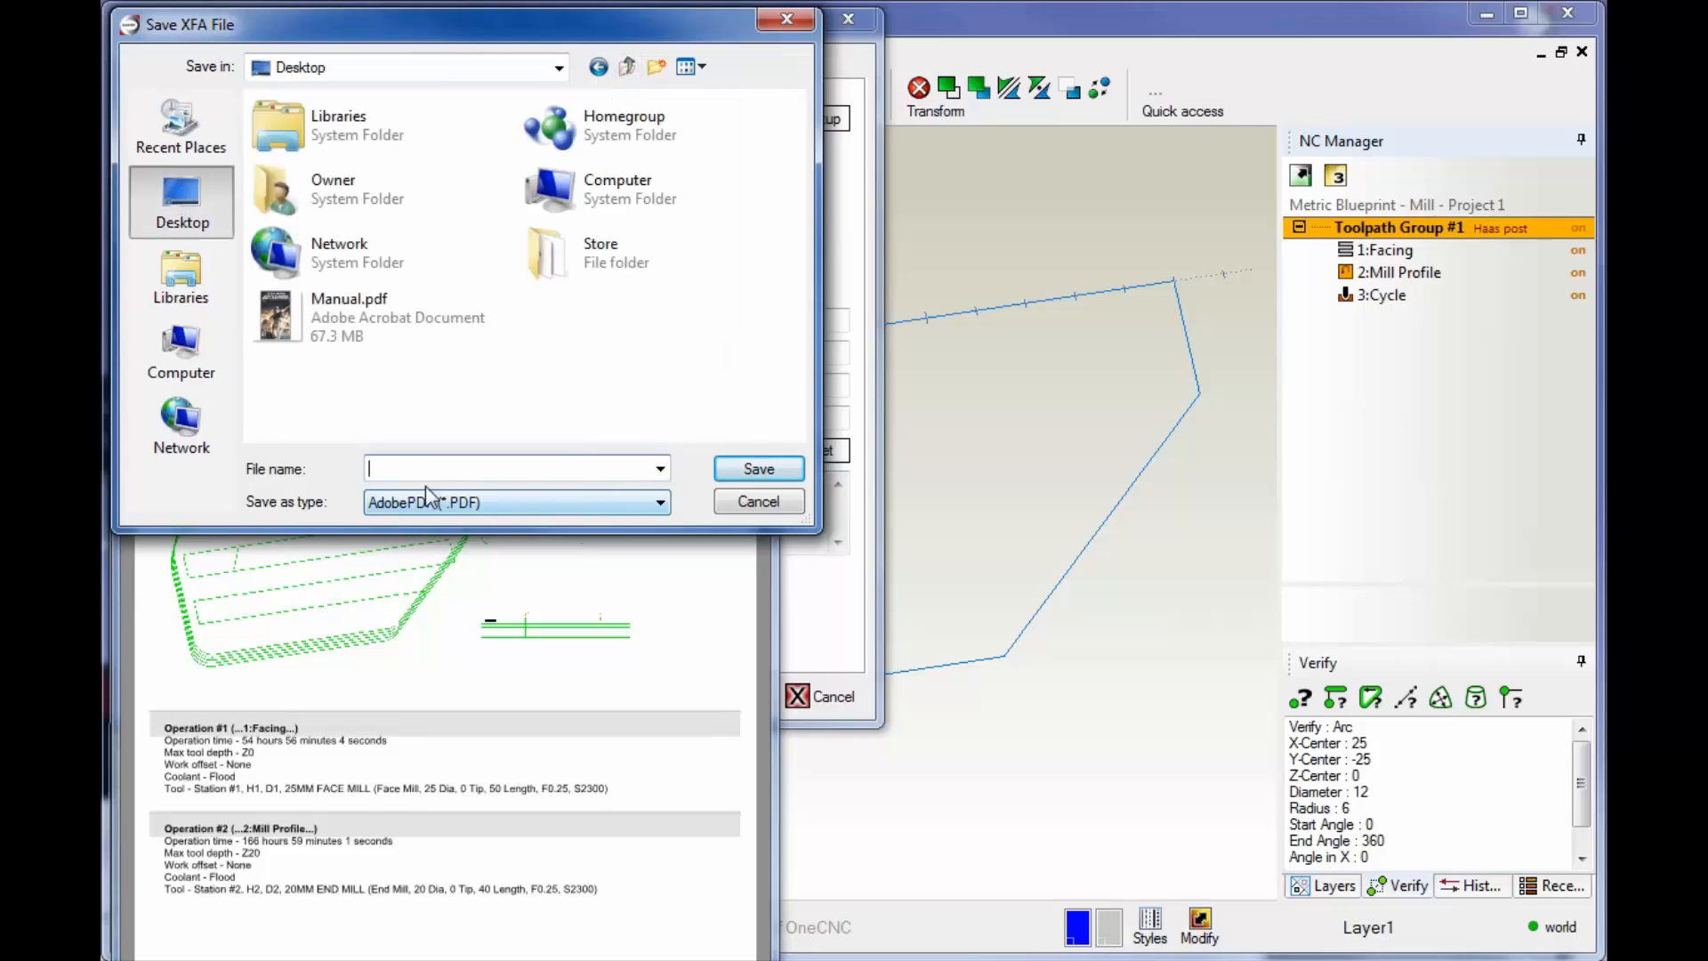
type("De")
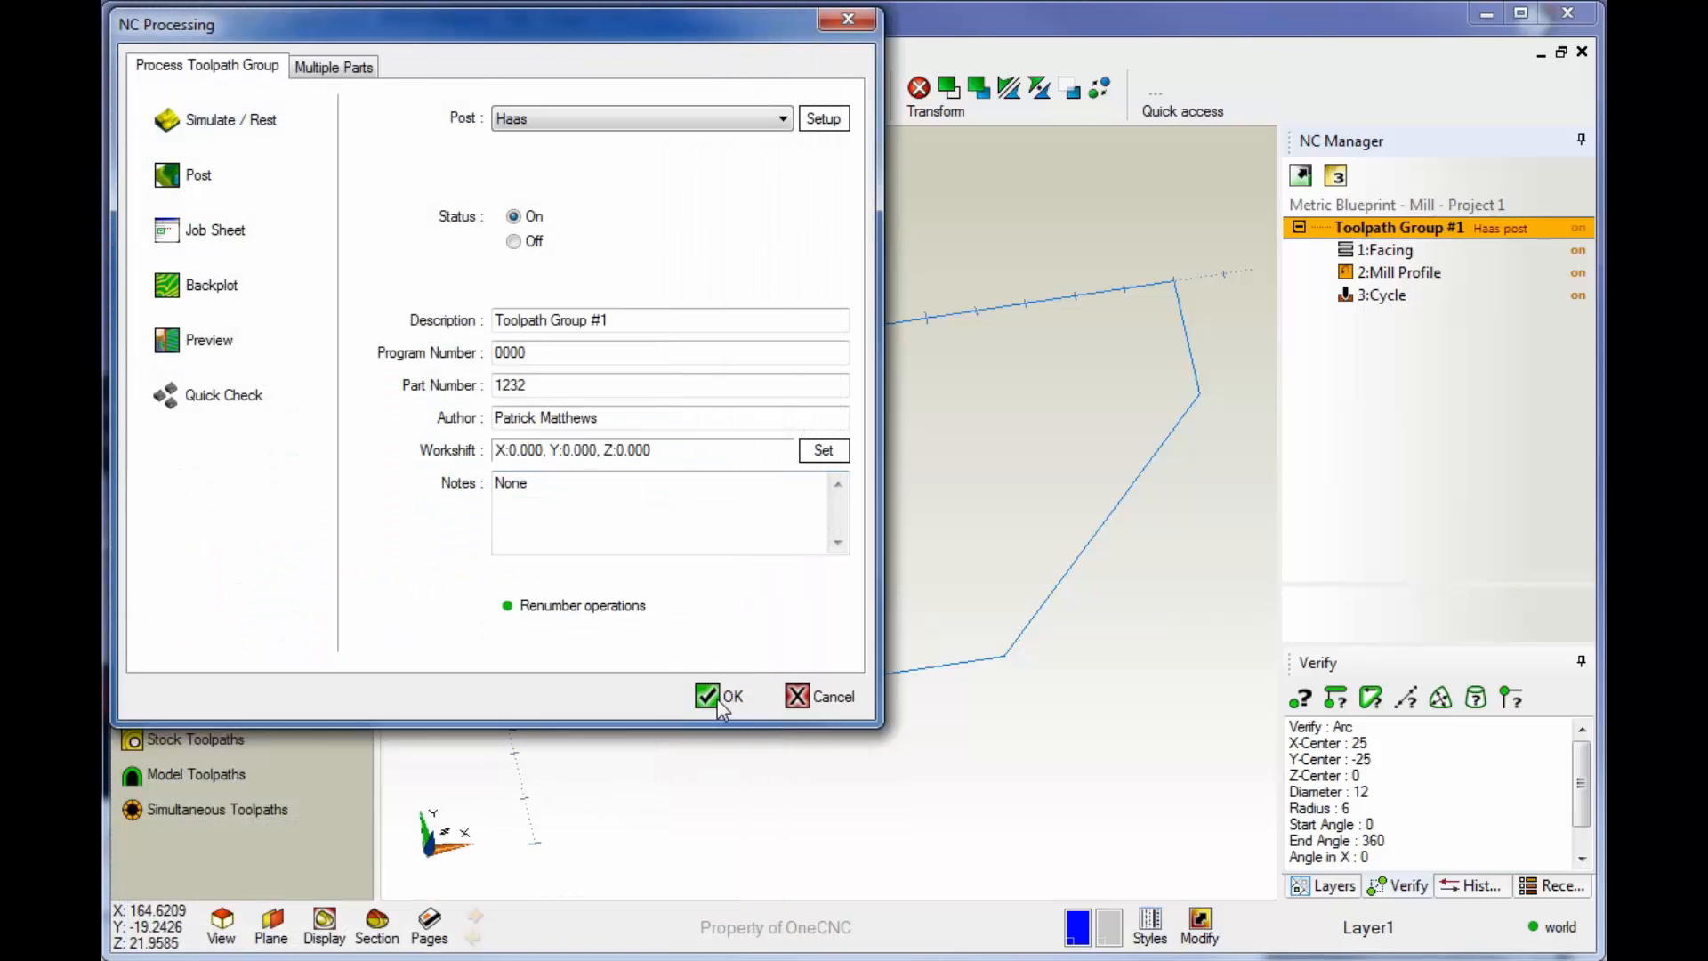
left_click(718, 696)
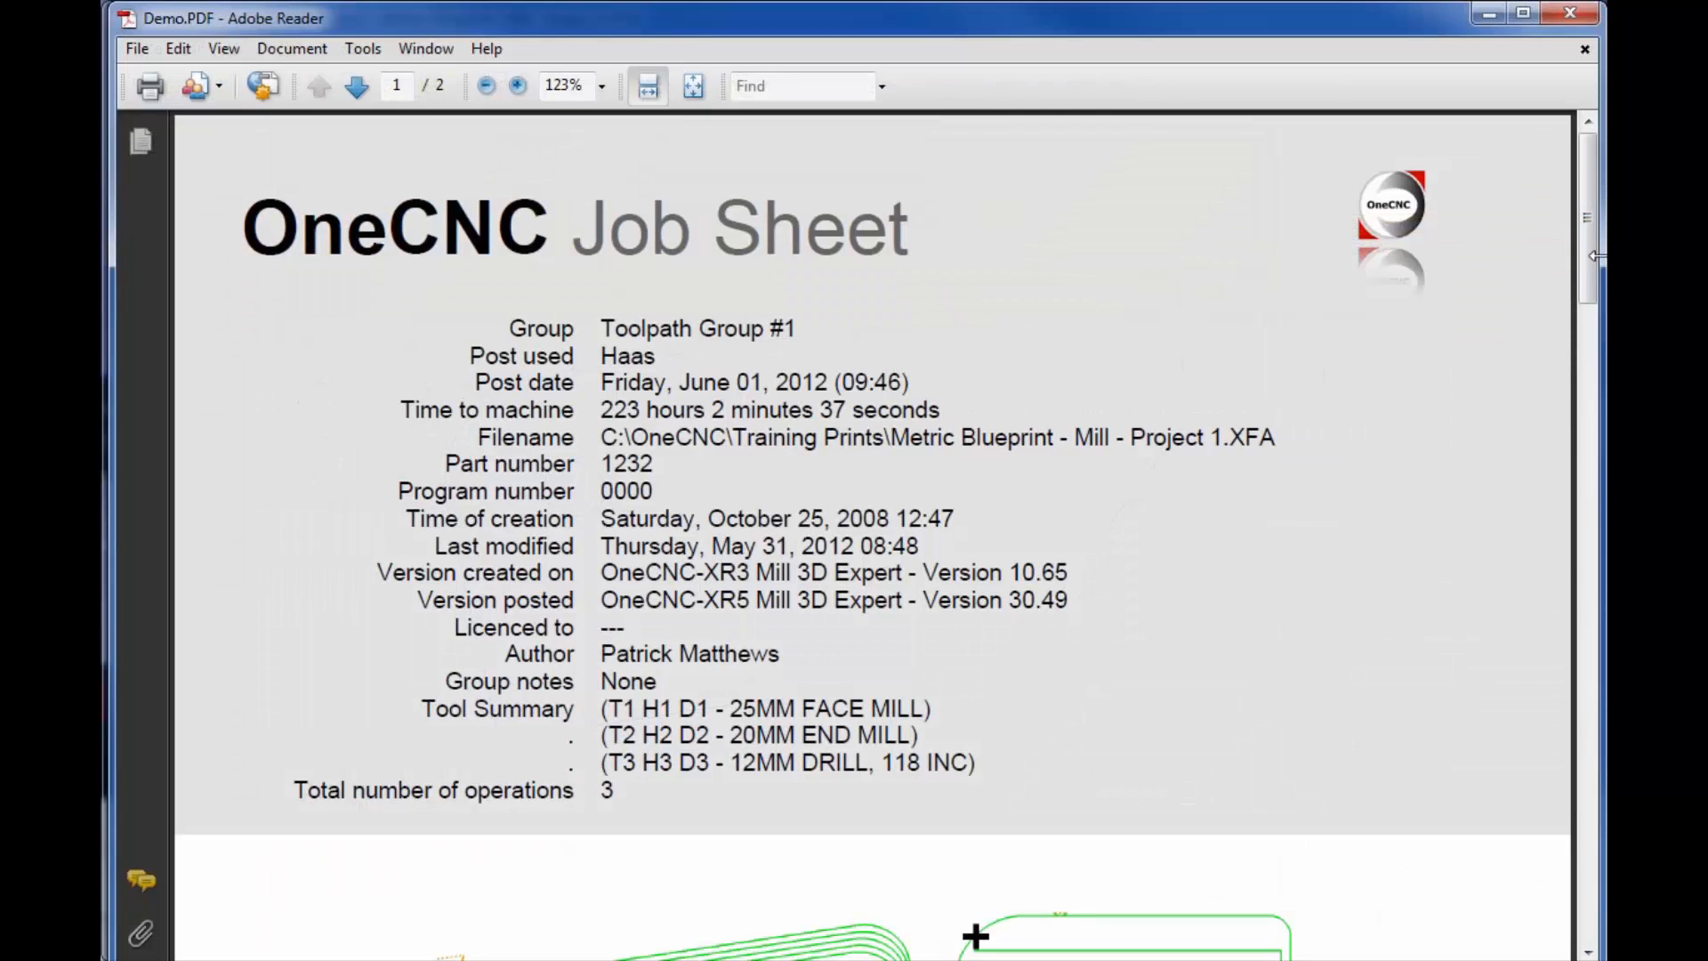
mouse_move(607, 654)
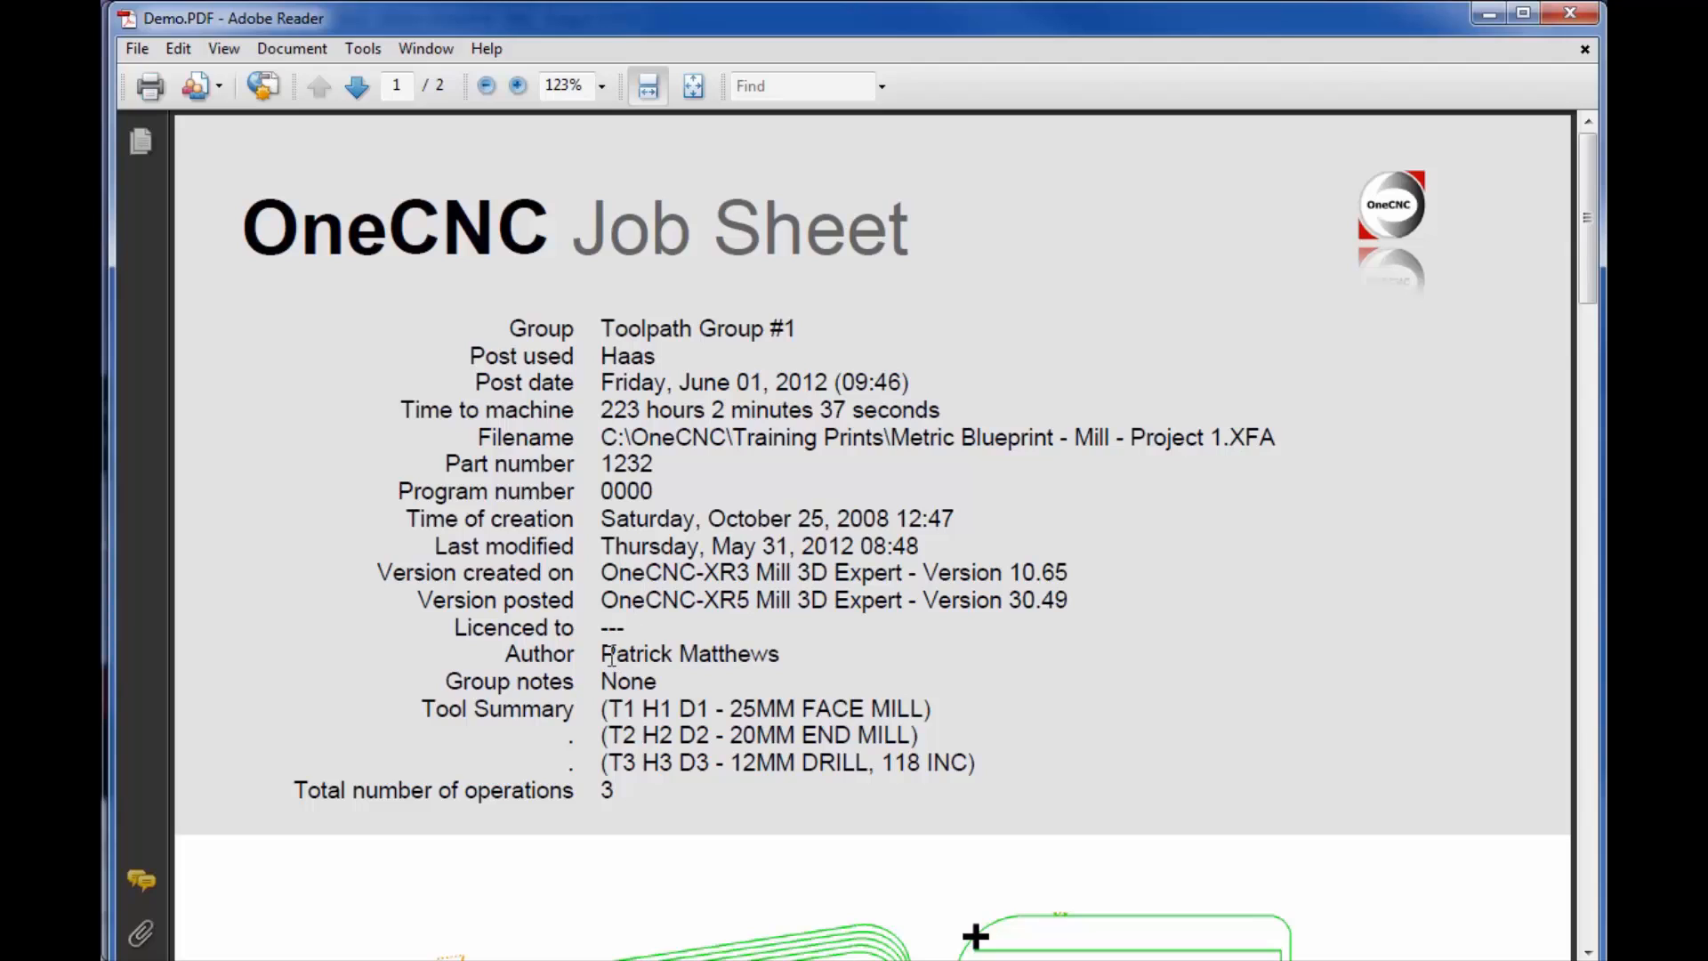
mouse_move(864, 819)
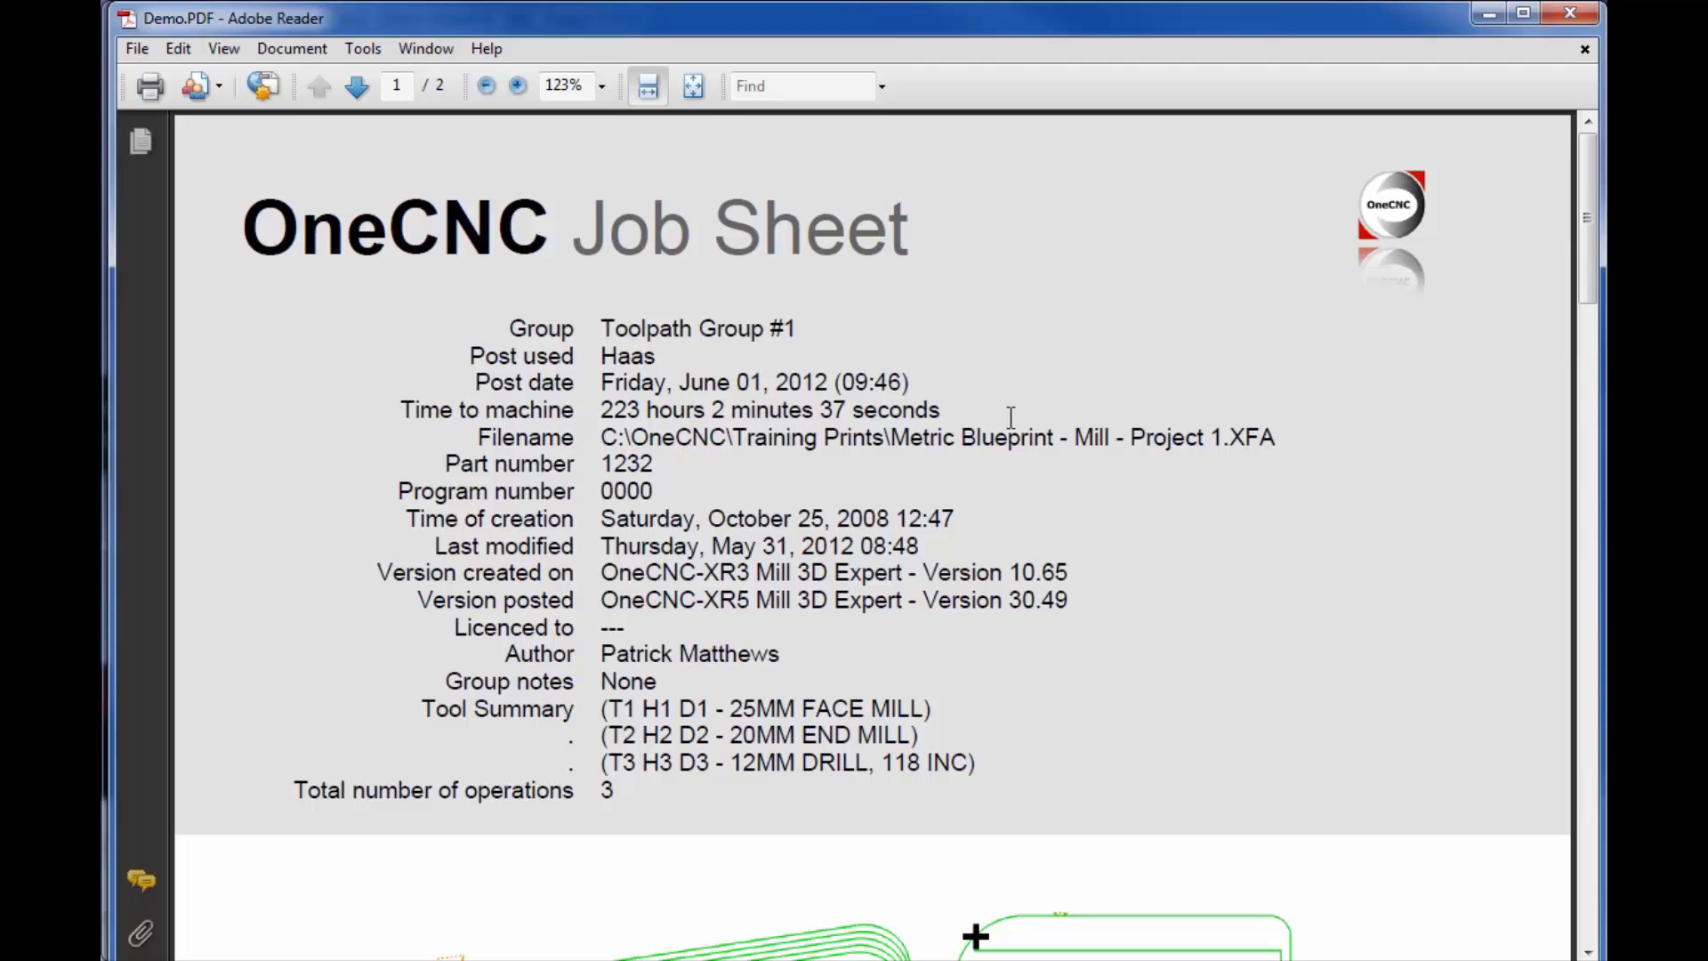
Scroll Demo.PDF to the facing, profile and drill cycle operation details
scroll("down", 3)
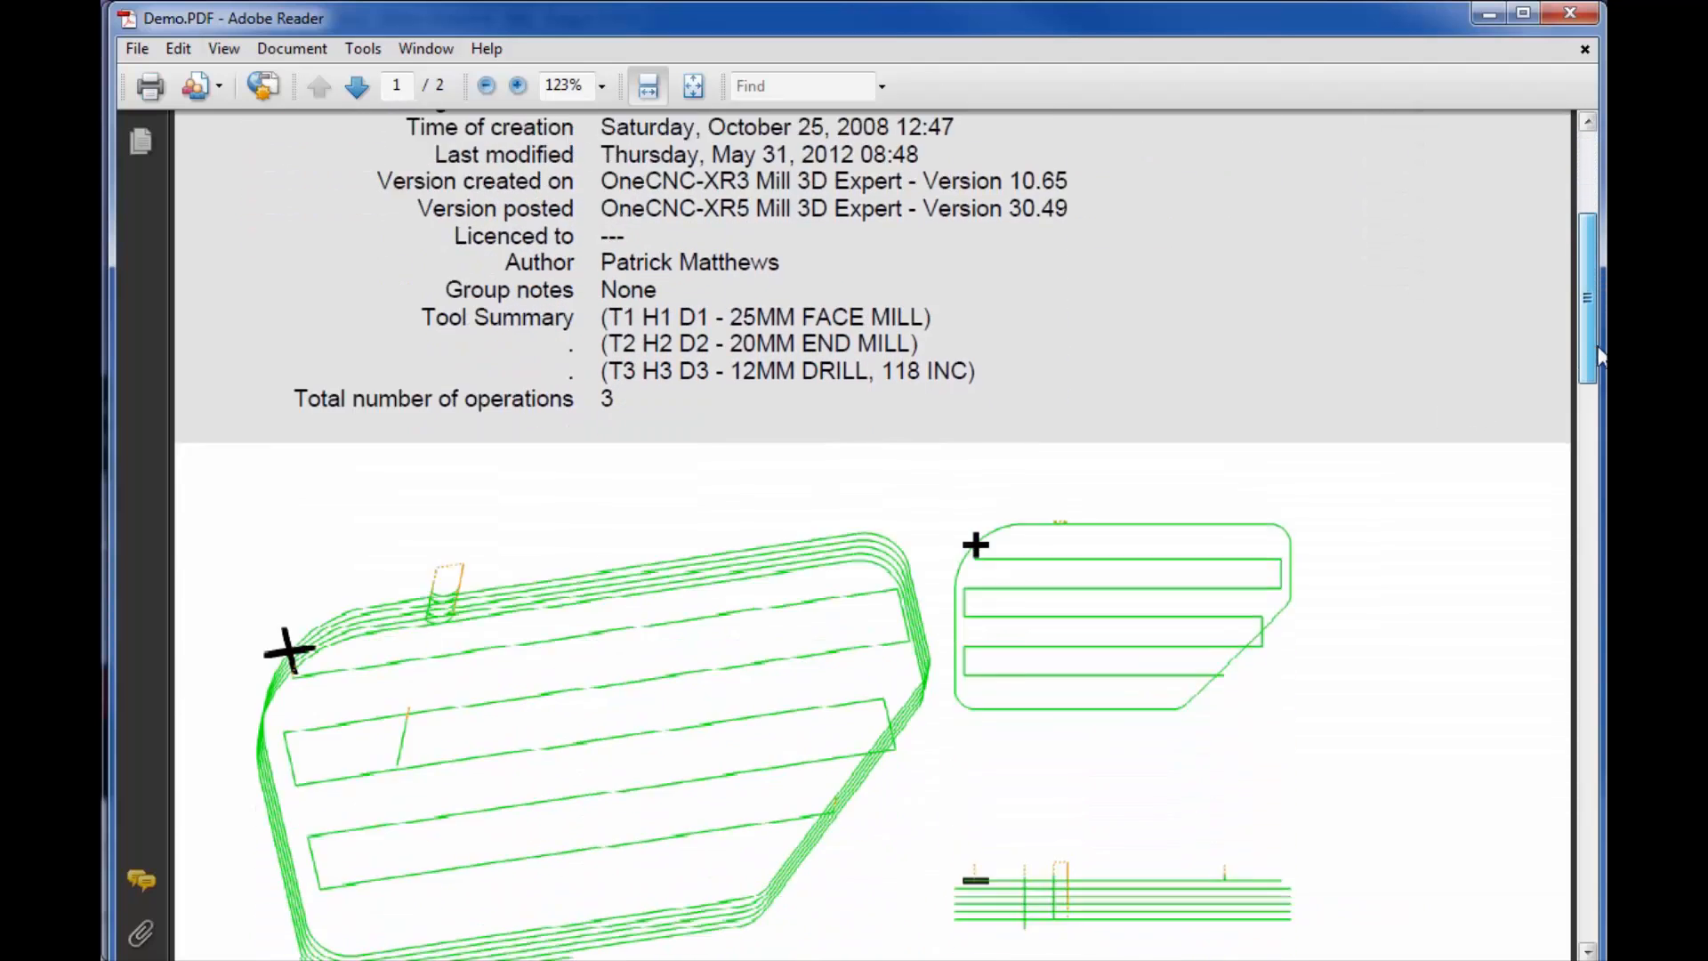
scroll("down", 3)
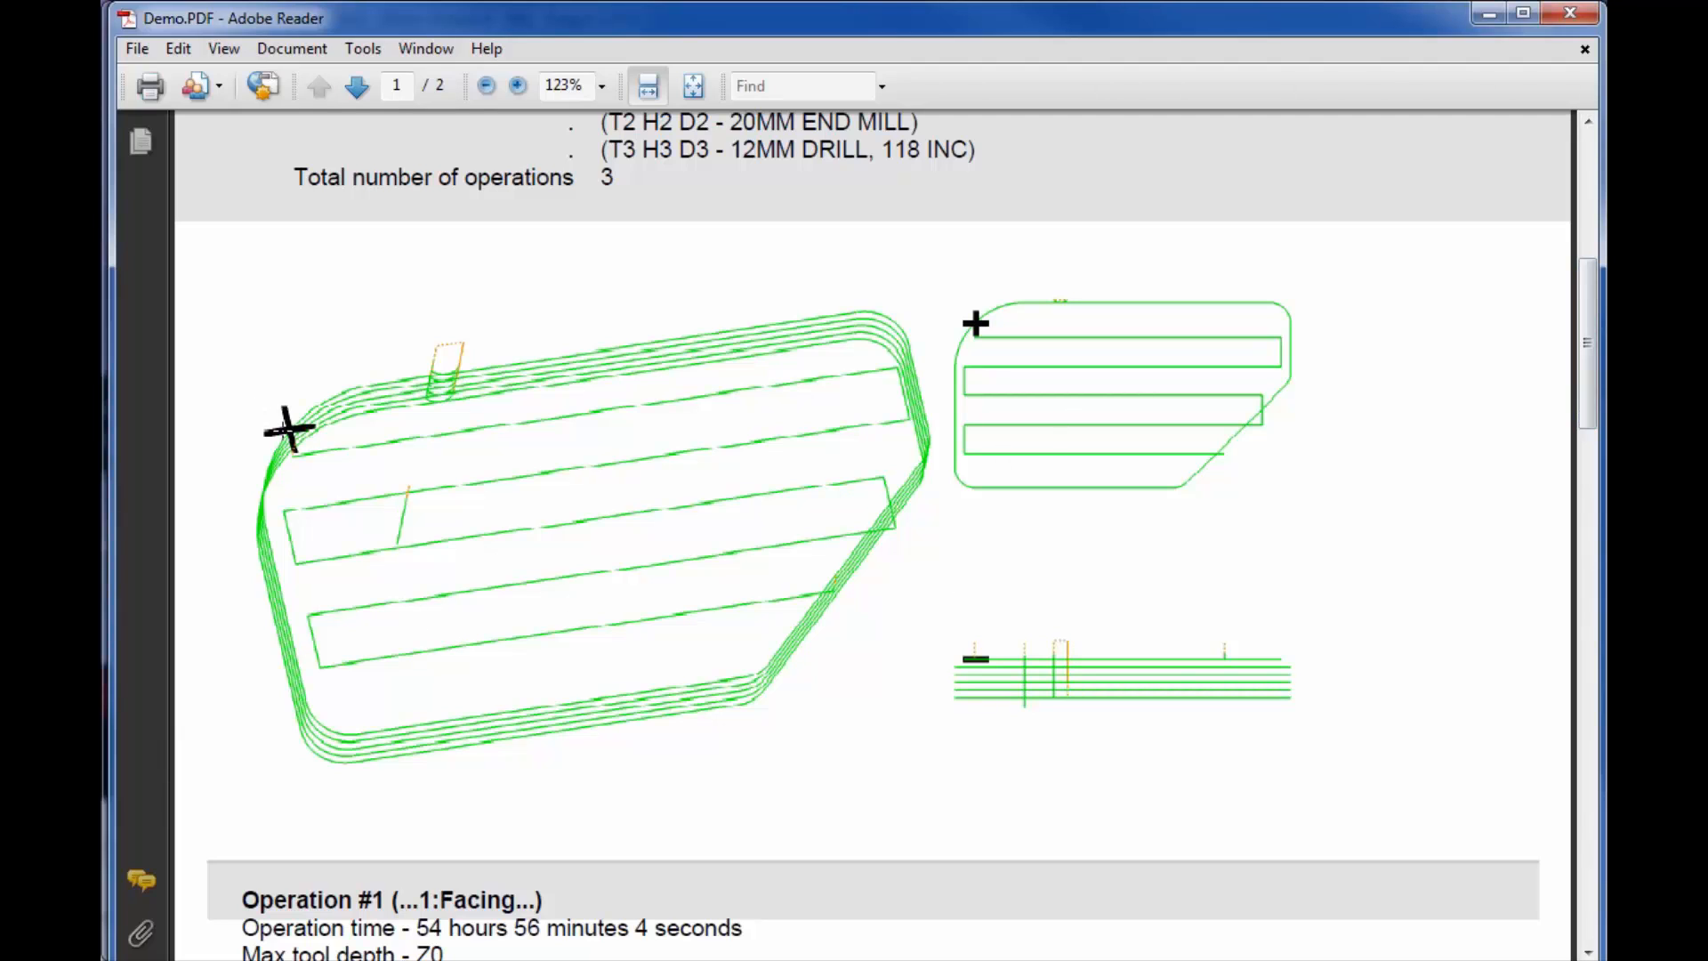
scroll("down", 3)
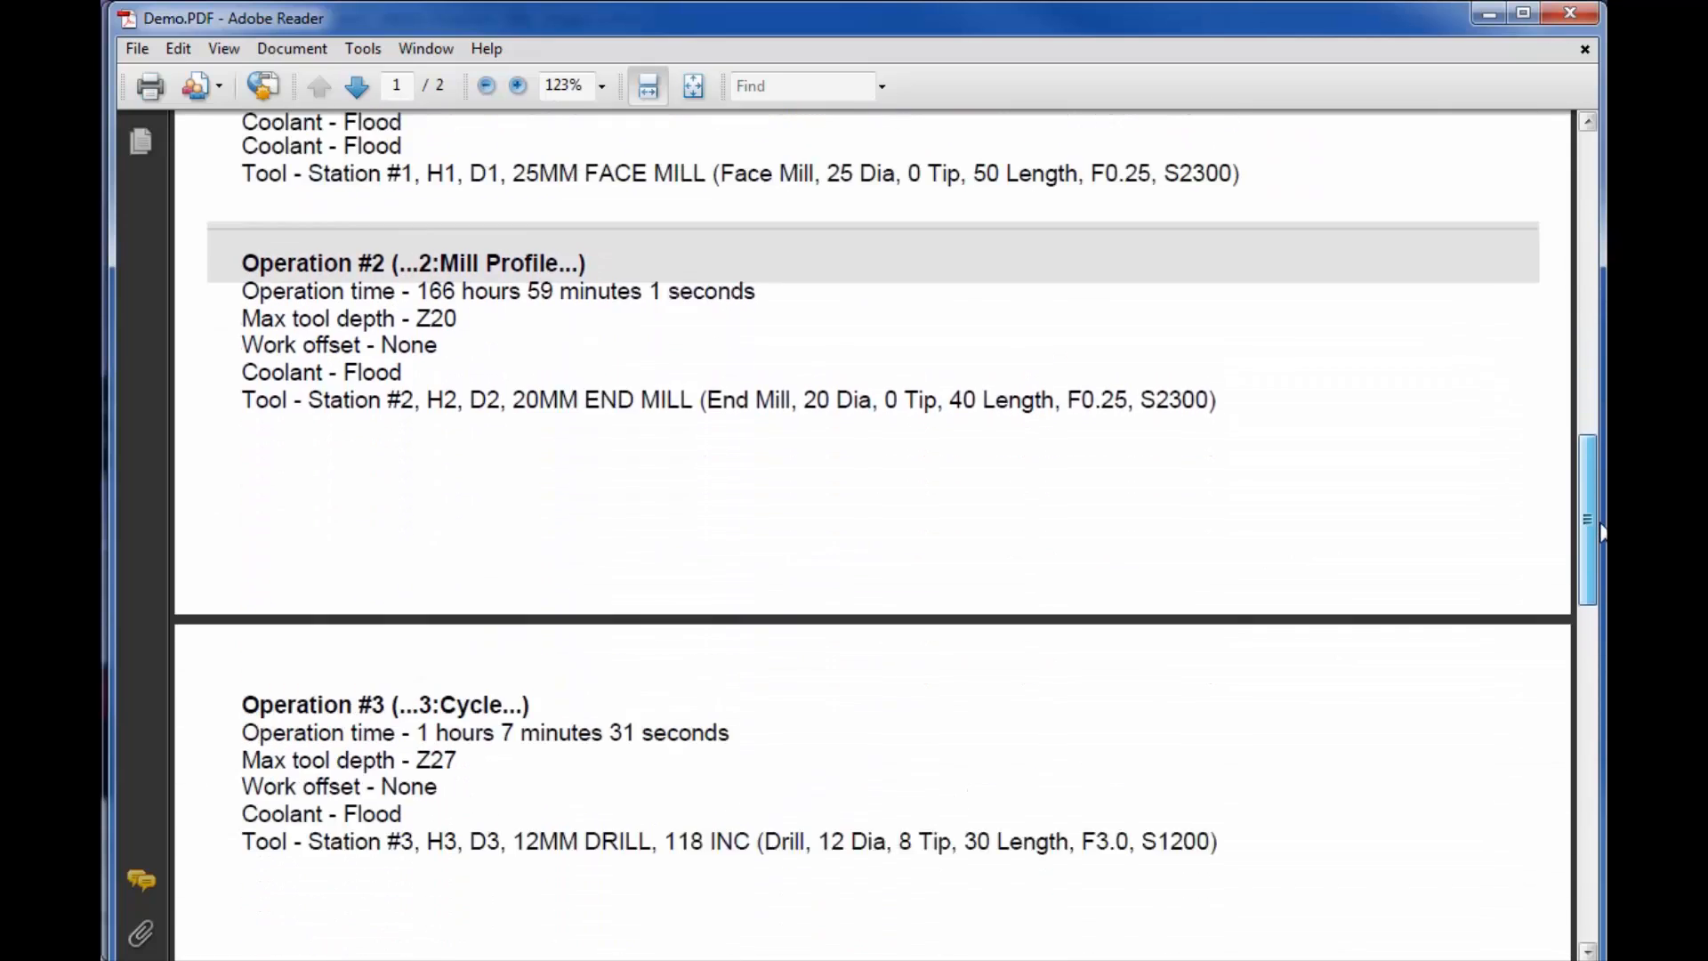
scroll("down", 3)
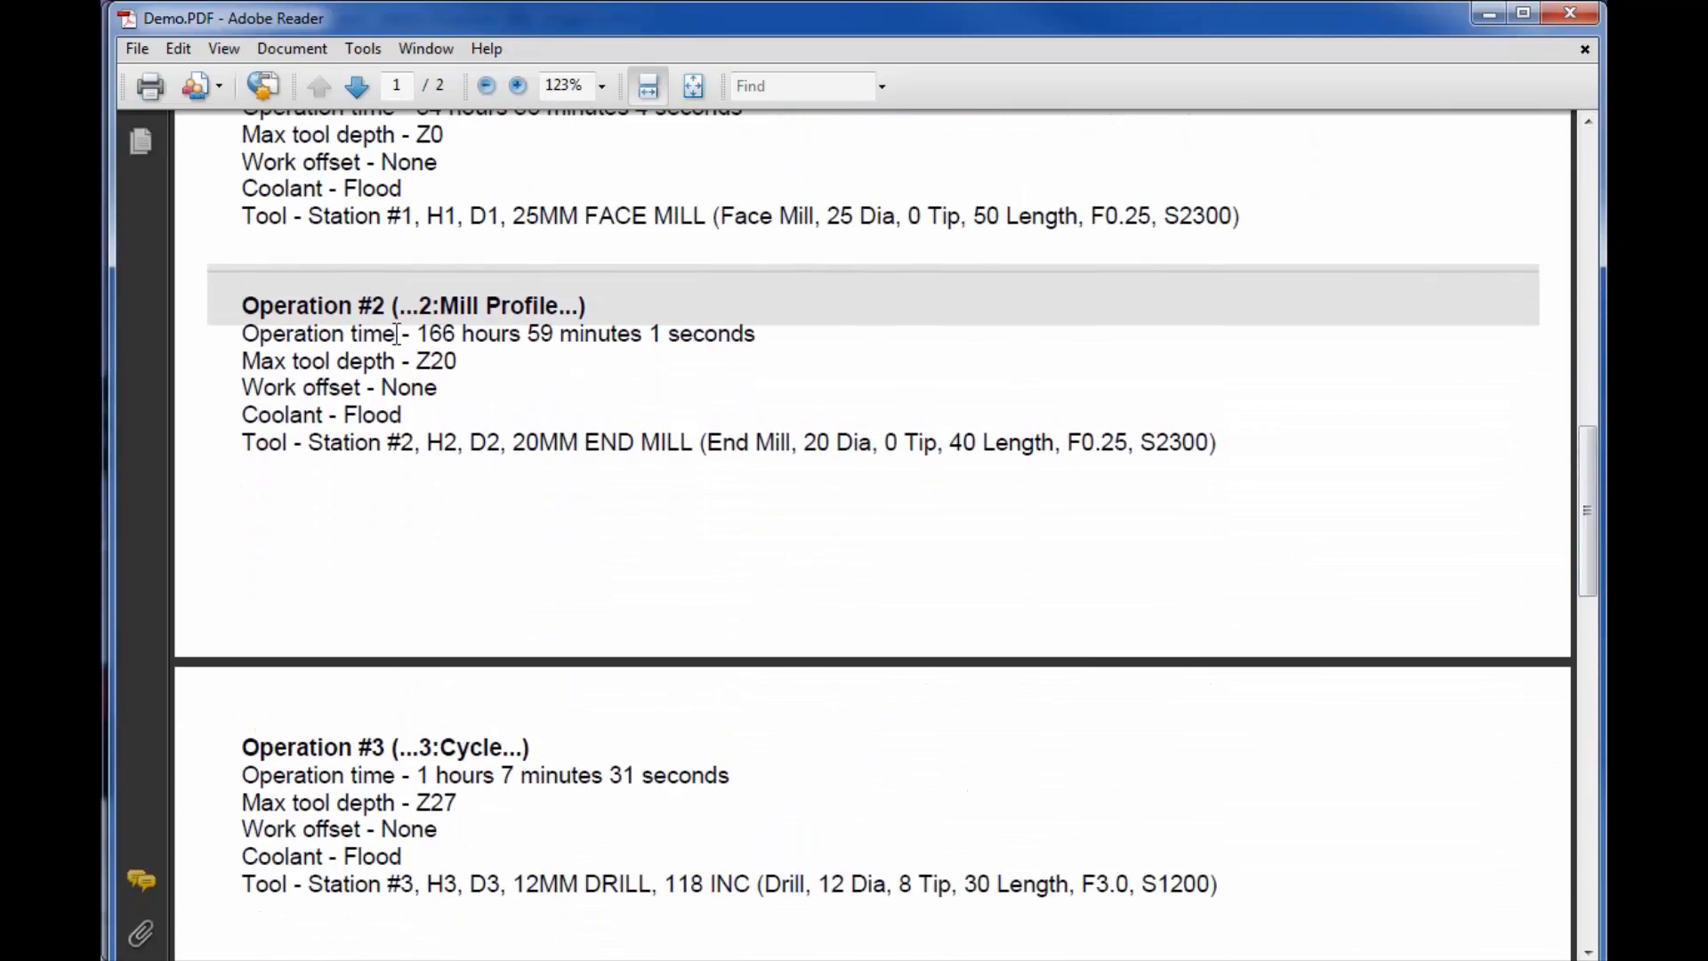